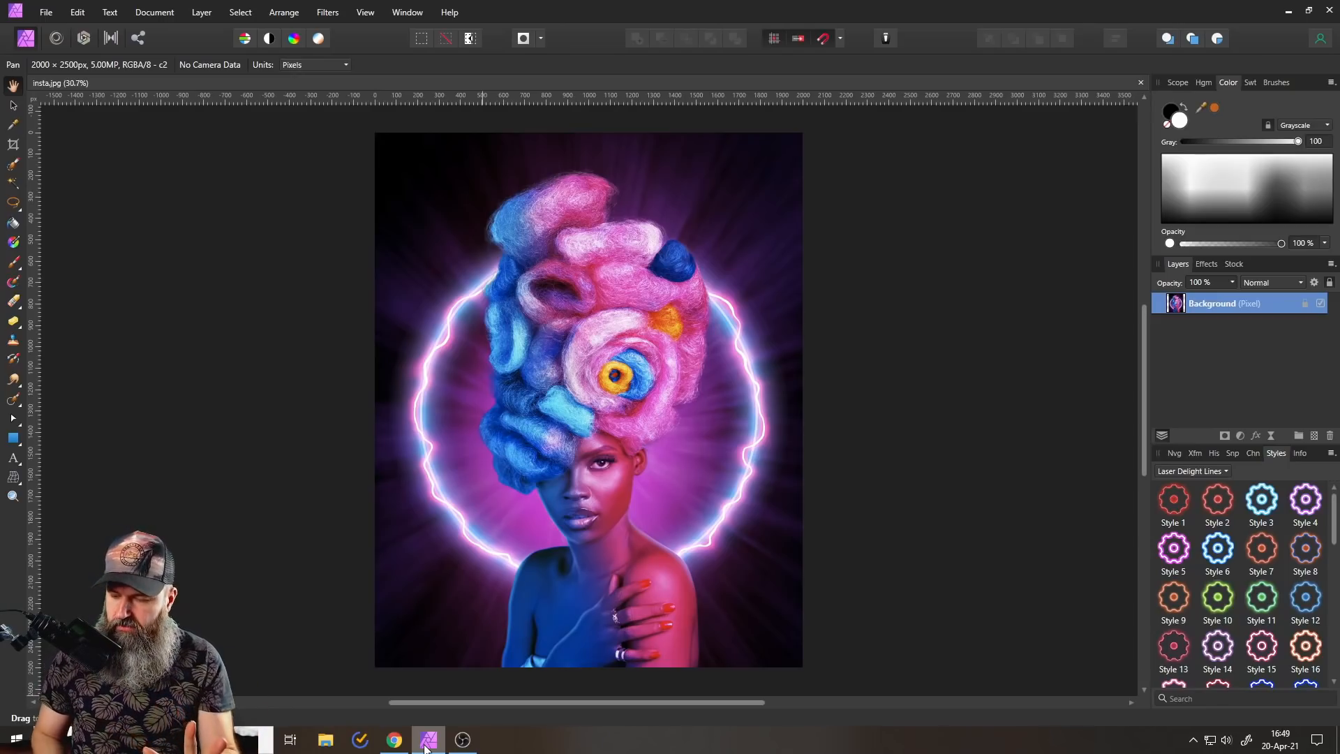
- Switch from Affinity Photo to the browser showing the Pinterest home feed
{"action": "left_click", "coordinate": [392, 740]}
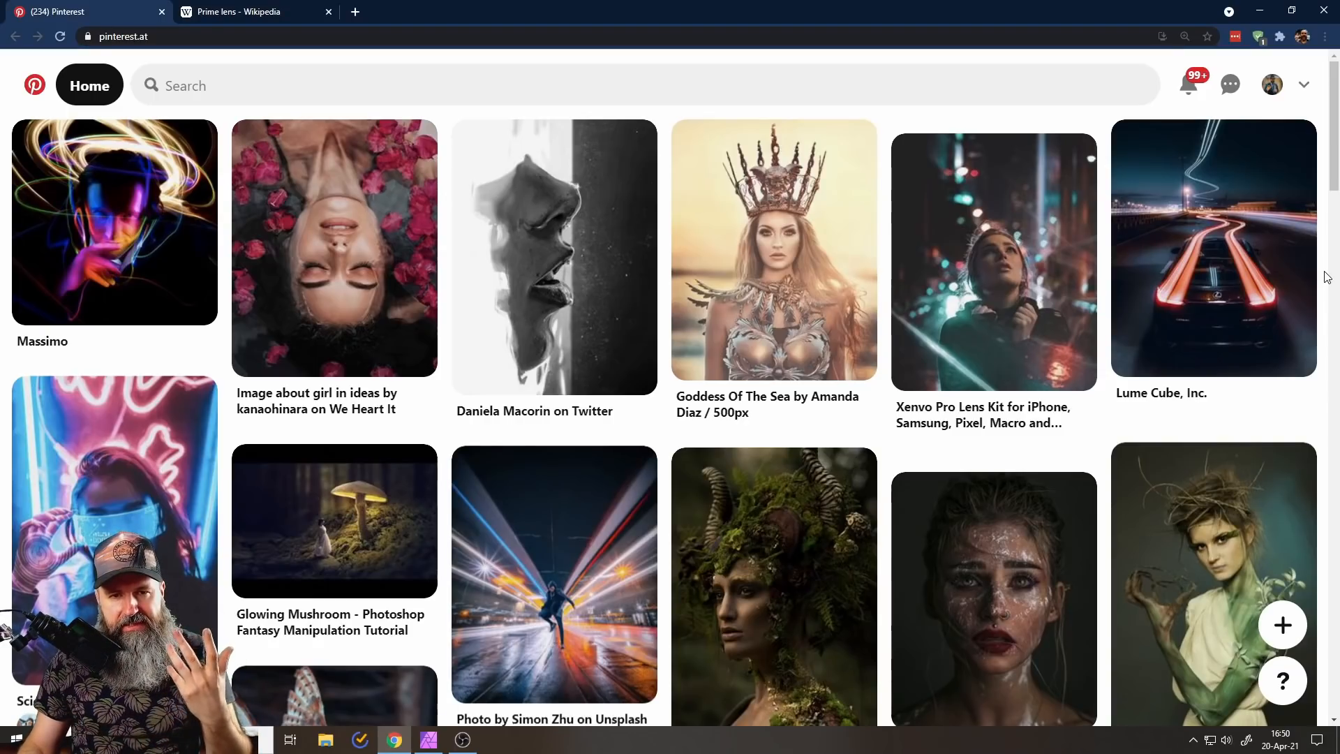
{"action": "mouse_move", "coordinate": [602, 576]}
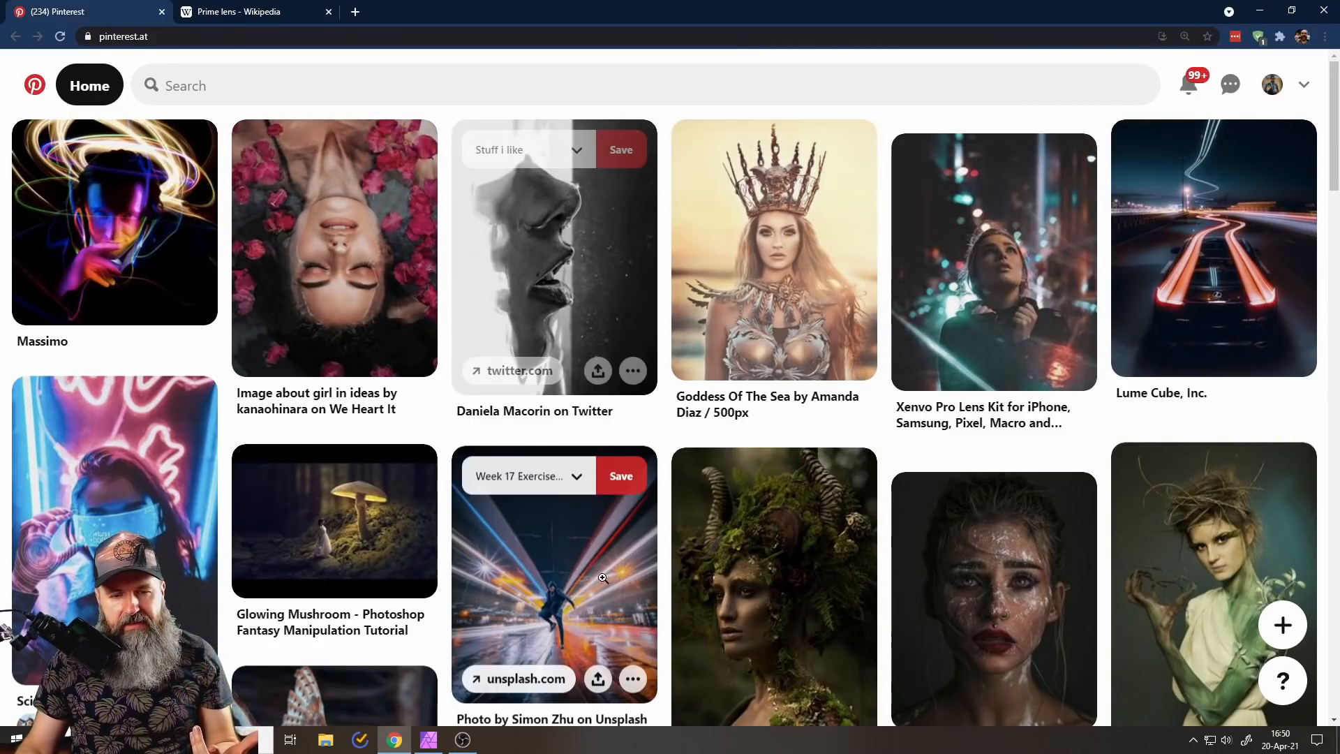
{"action": "mouse_move", "coordinate": [771, 580]}
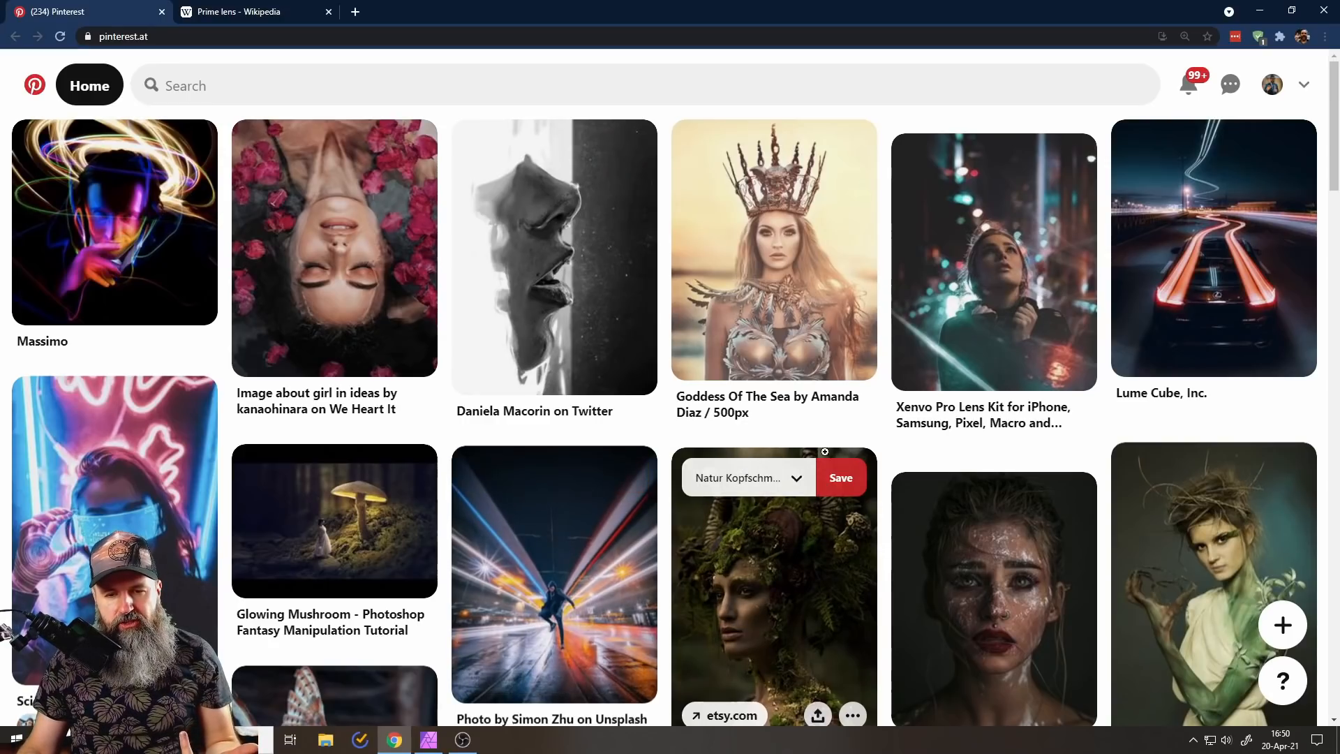
{"action": "scroll", "scroll_direction": "down", "scroll_amount": 3}
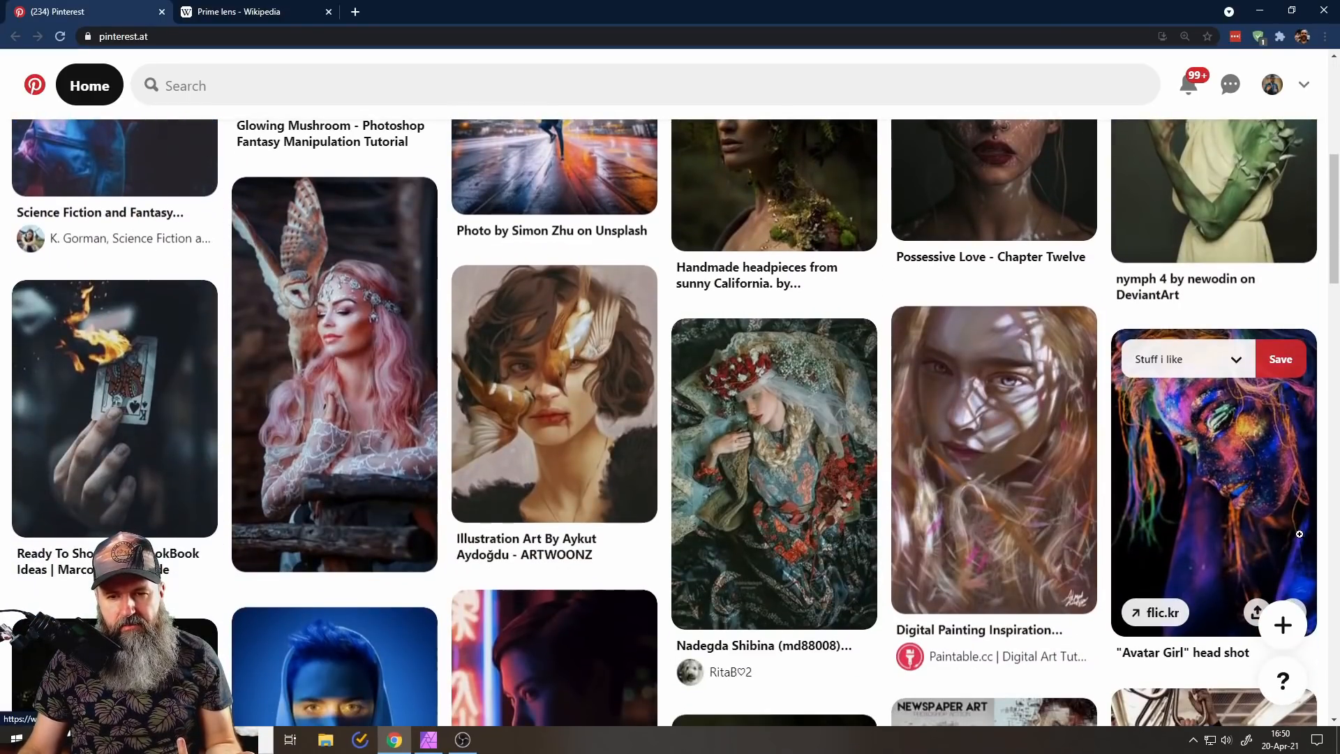
{"action": "scroll", "scroll_direction": "up", "scroll_amount": 3}
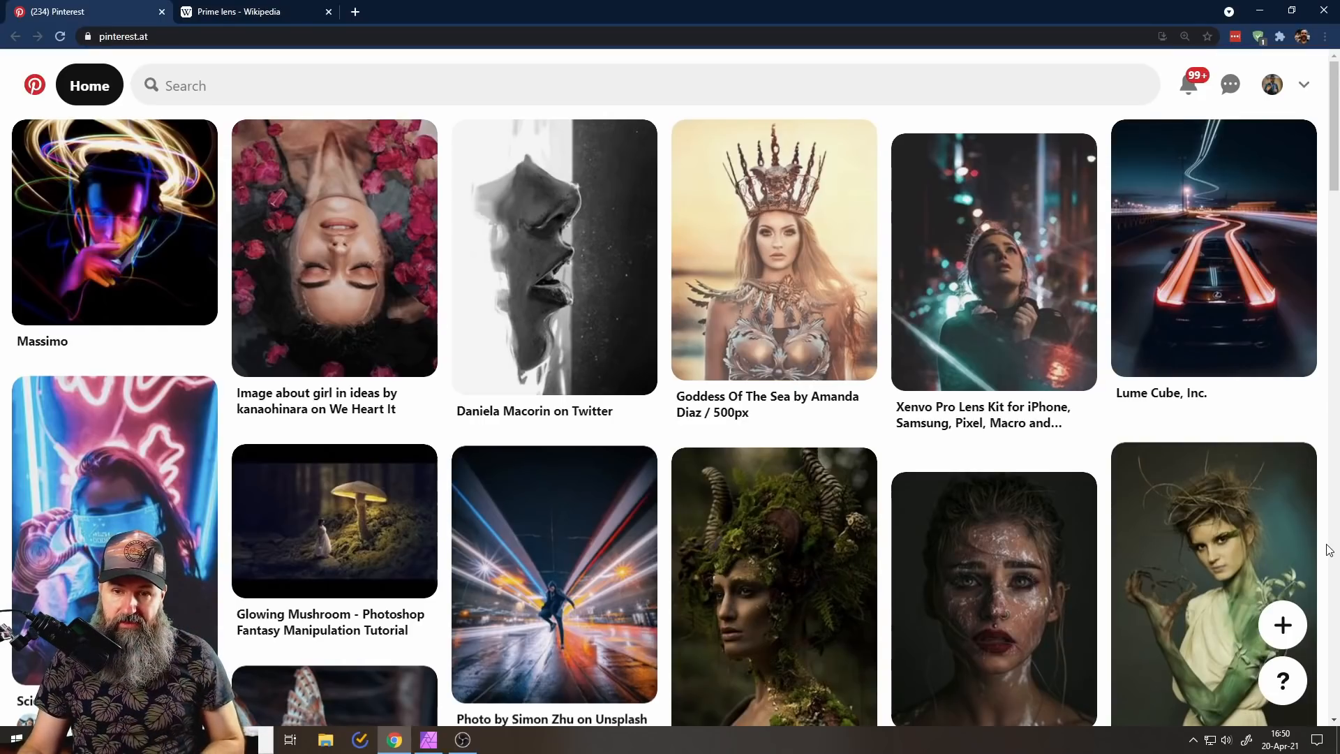
{"action": "scroll", "scroll_direction": "down", "scroll_amount": 3}
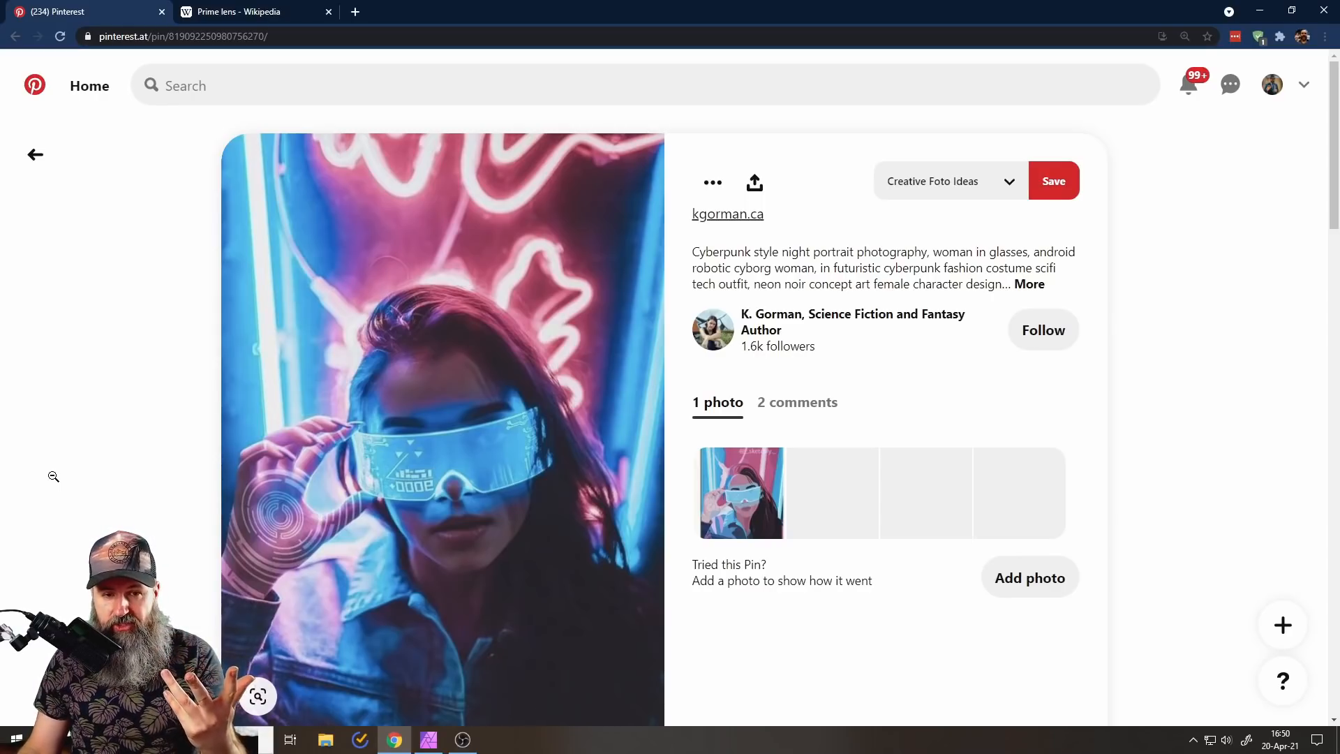
- Browse the related cyberpunk pins below and select the visor-glasses night portrait
{"action": "scroll", "scroll_direction": "down", "scroll_amount": 3}
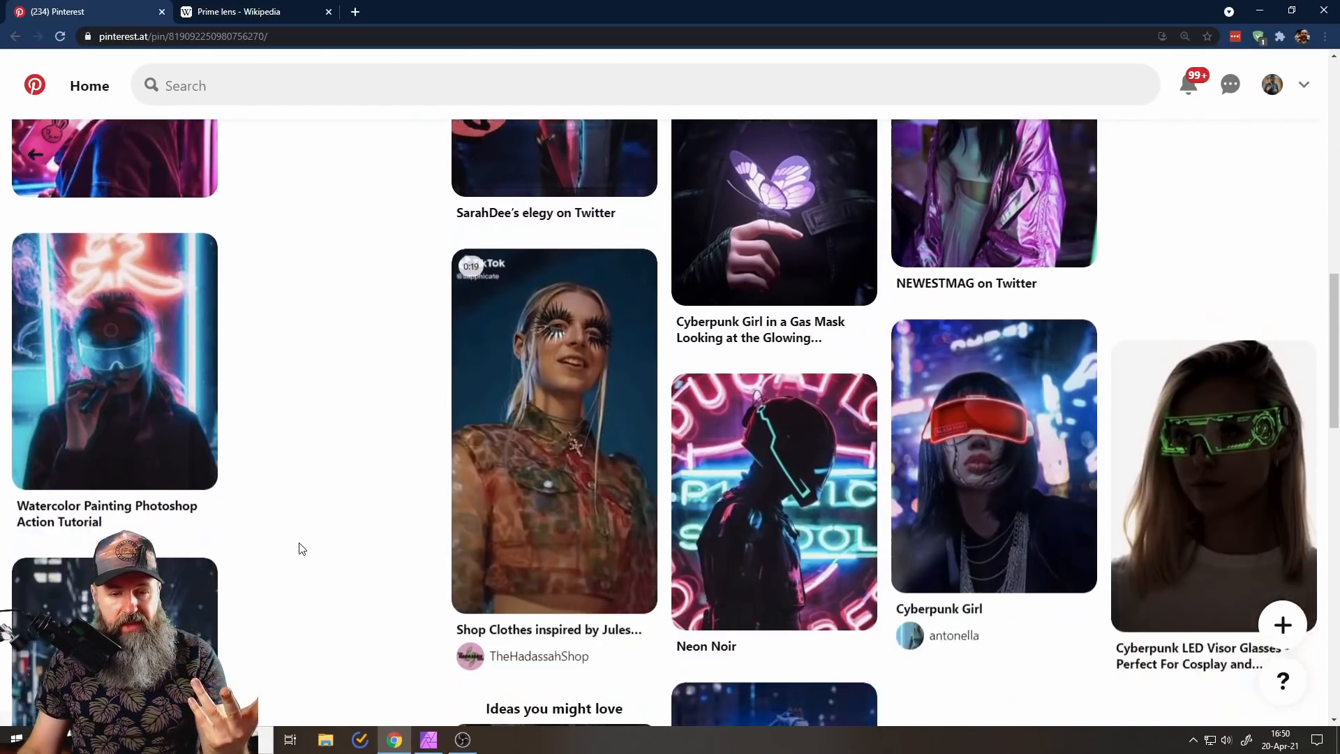
{"action": "scroll", "scroll_direction": "down", "scroll_amount": 3}
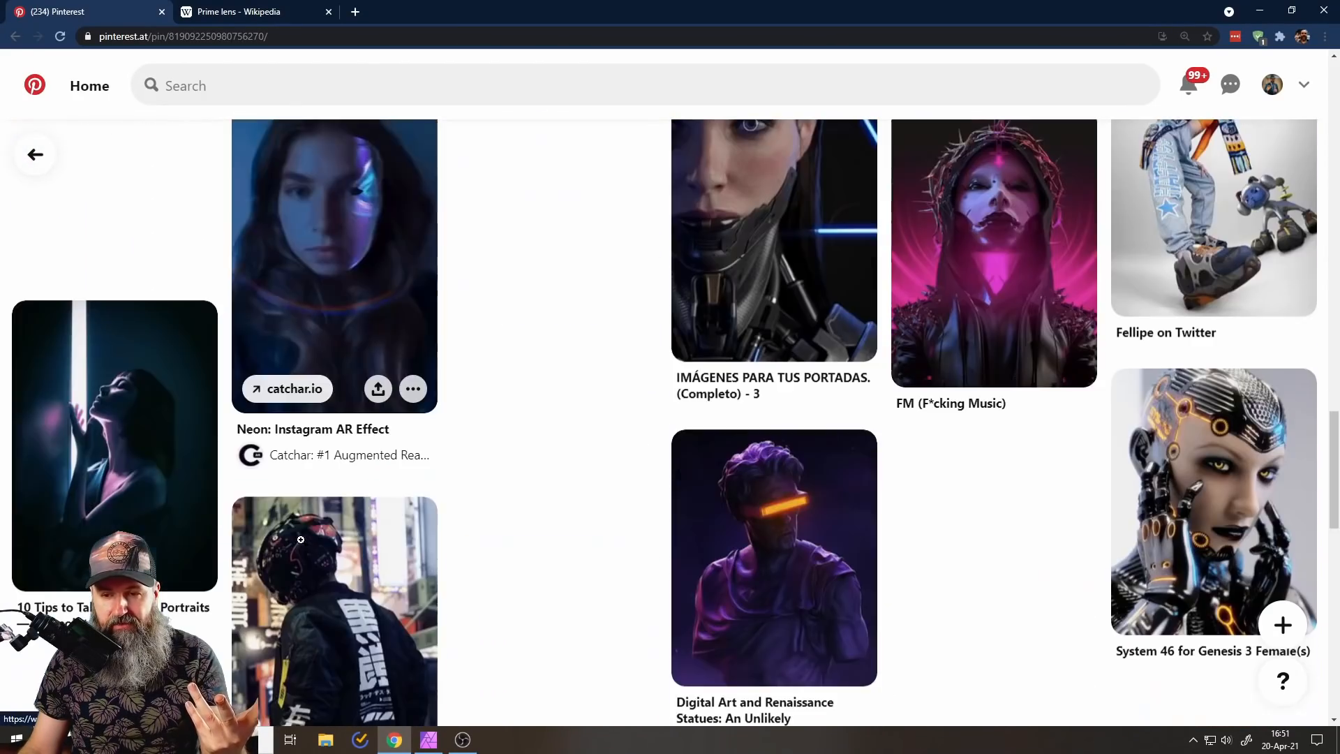
{"action": "scroll", "scroll_direction": "down", "scroll_amount": 3}
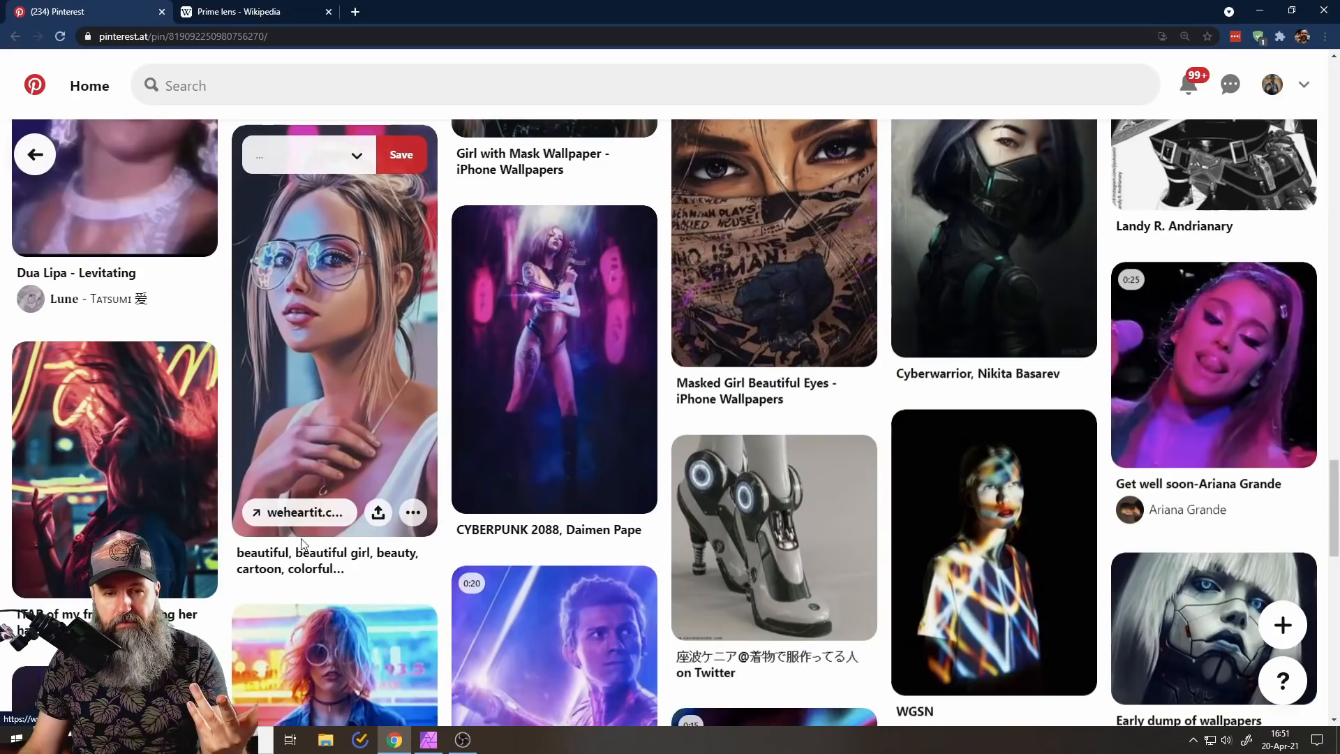
{"action": "scroll", "scroll_direction": "down", "scroll_amount": 3}
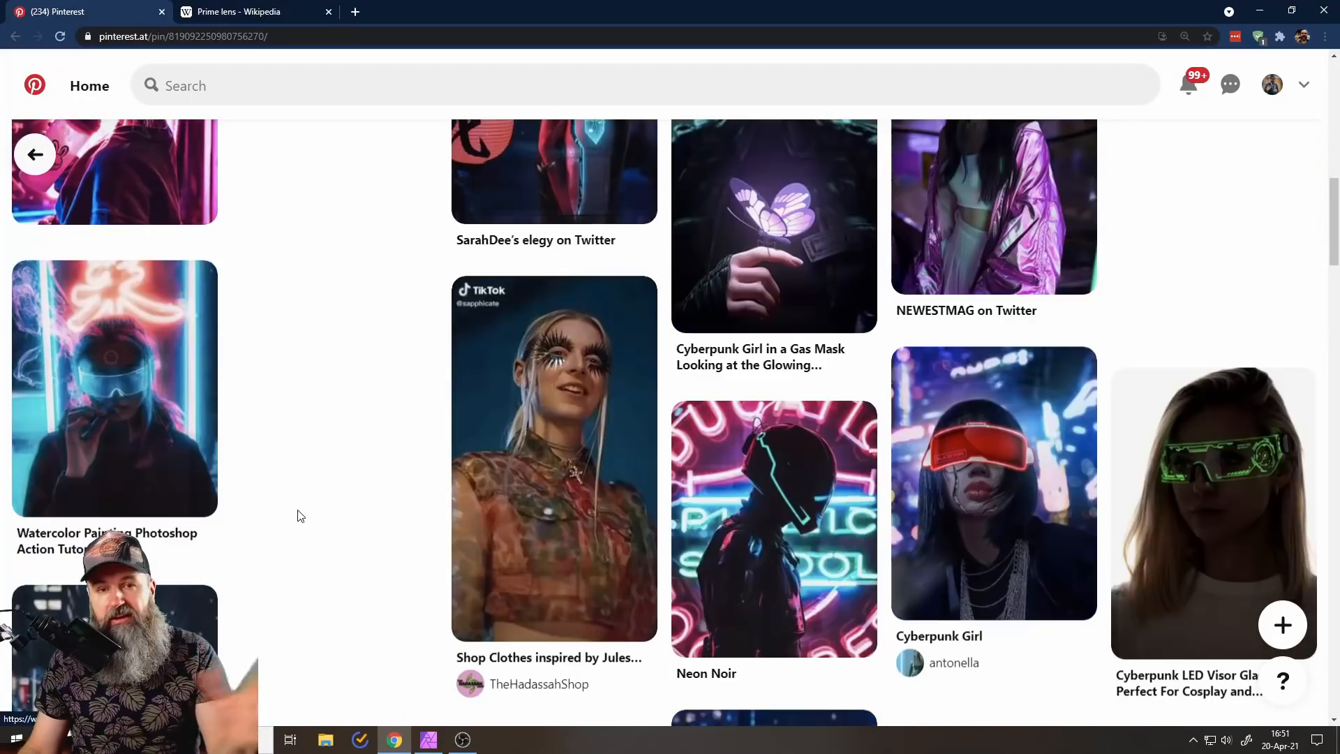
{"action": "left_click", "coordinate": [994, 478]}
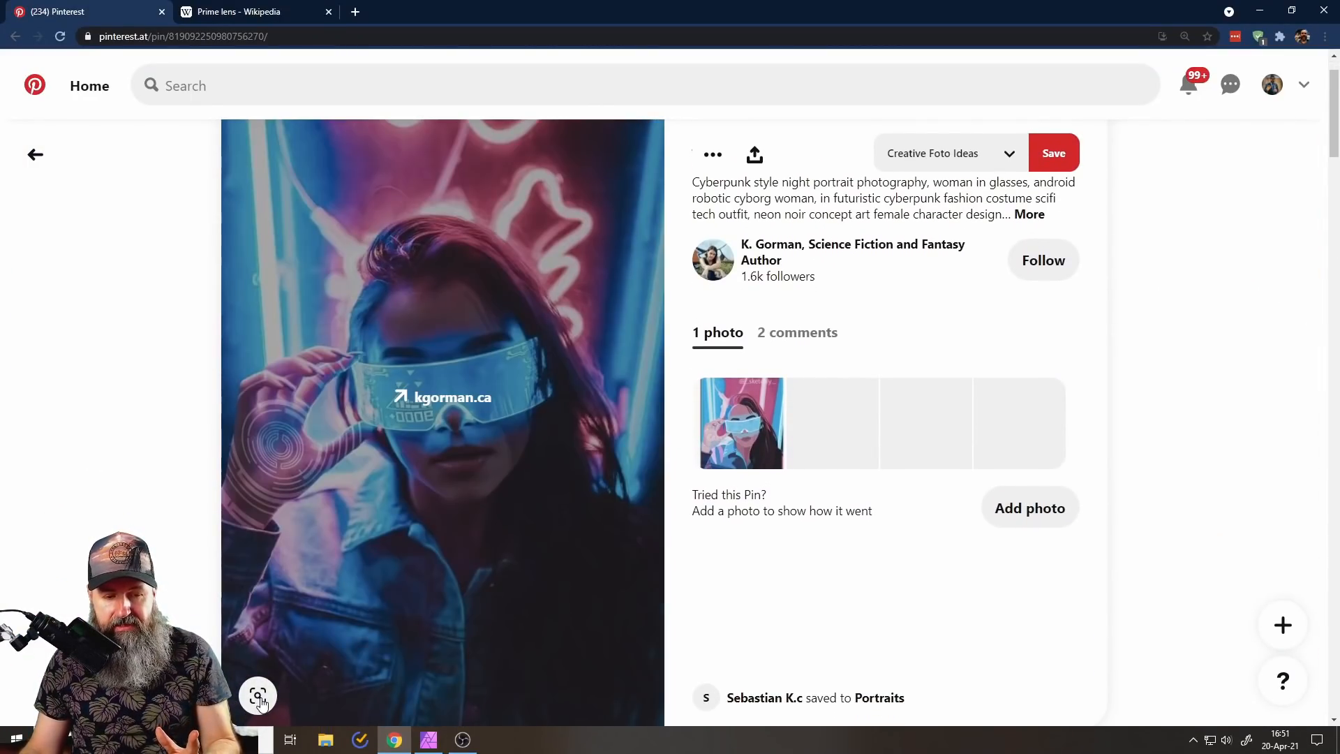
{"action": "left_click", "coordinate": [257, 695]}
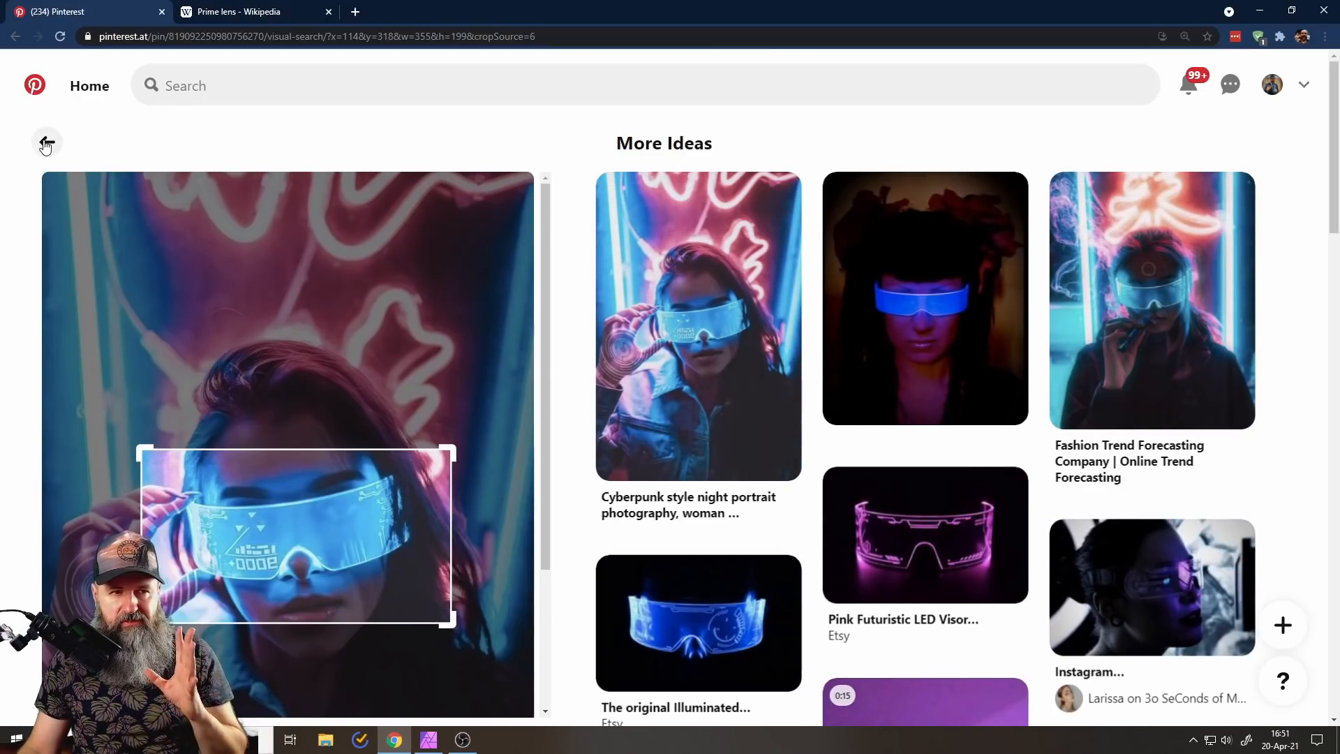
{"action": "left_click", "coordinate": [47, 142]}
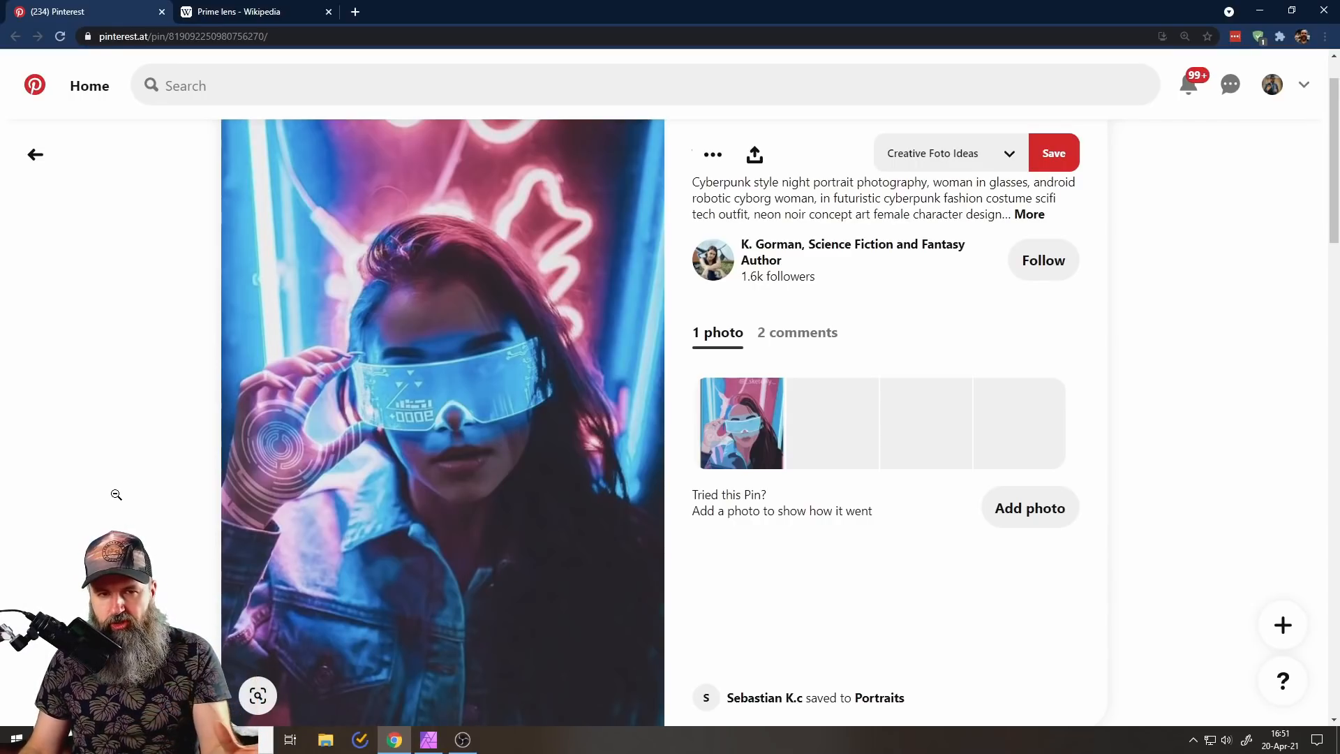
{"action": "mouse_move", "coordinate": [442, 398]}
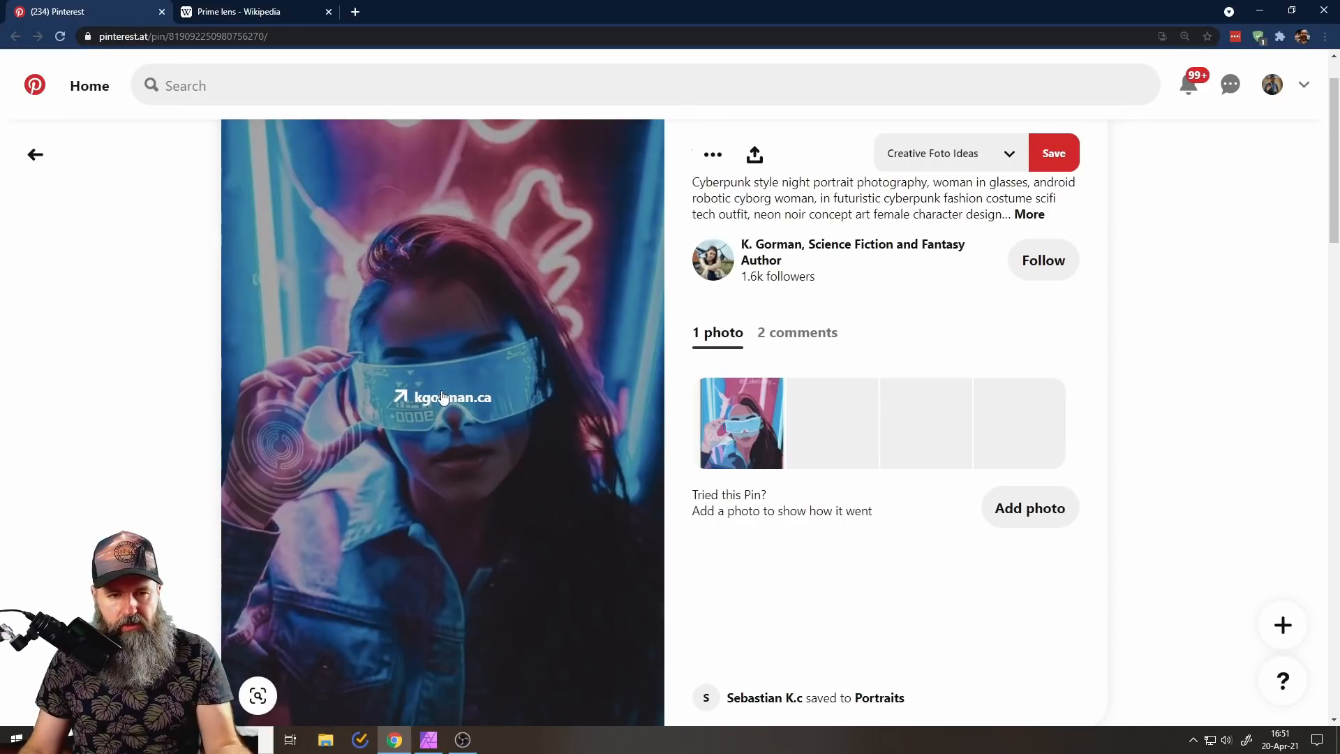
- Visit the portrait's kgorman.ca source website and close its tab again
{"action": "left_click", "coordinate": [455, 398]}
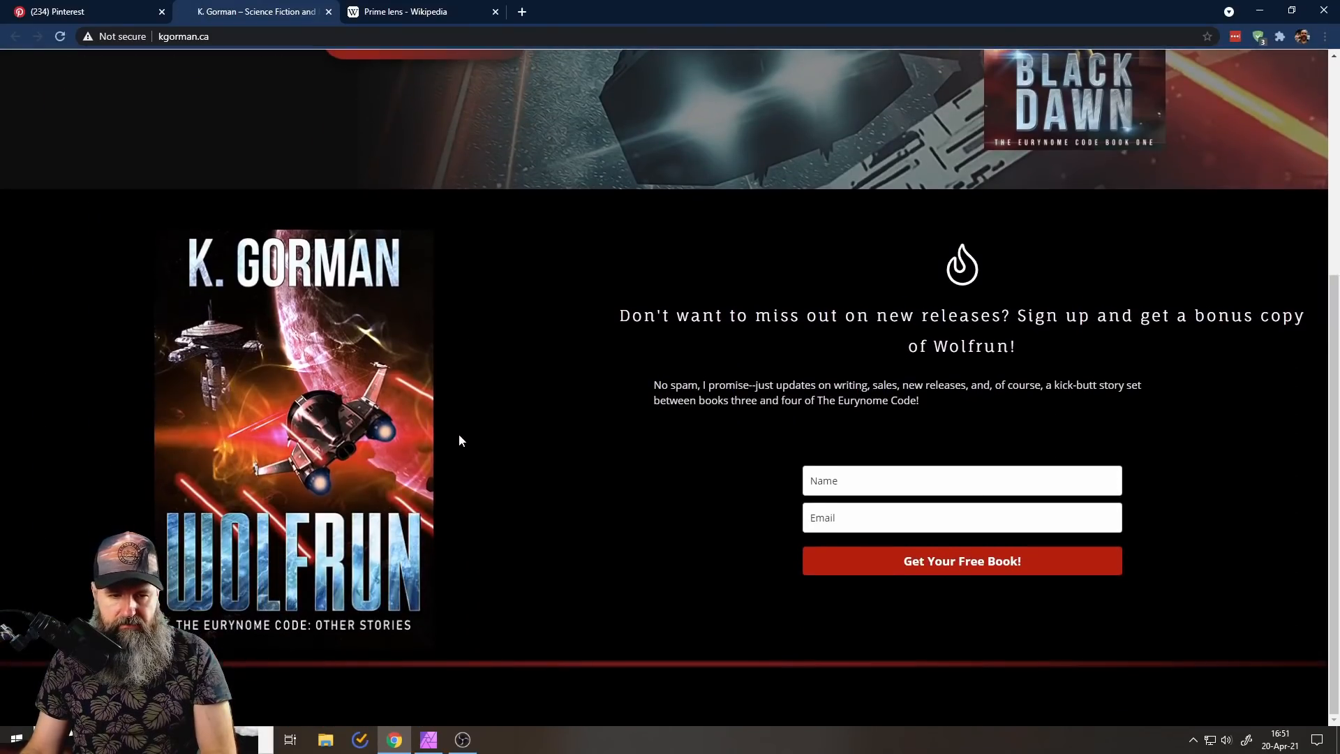
{"action": "scroll", "scroll_direction": "up", "scroll_amount": 3}
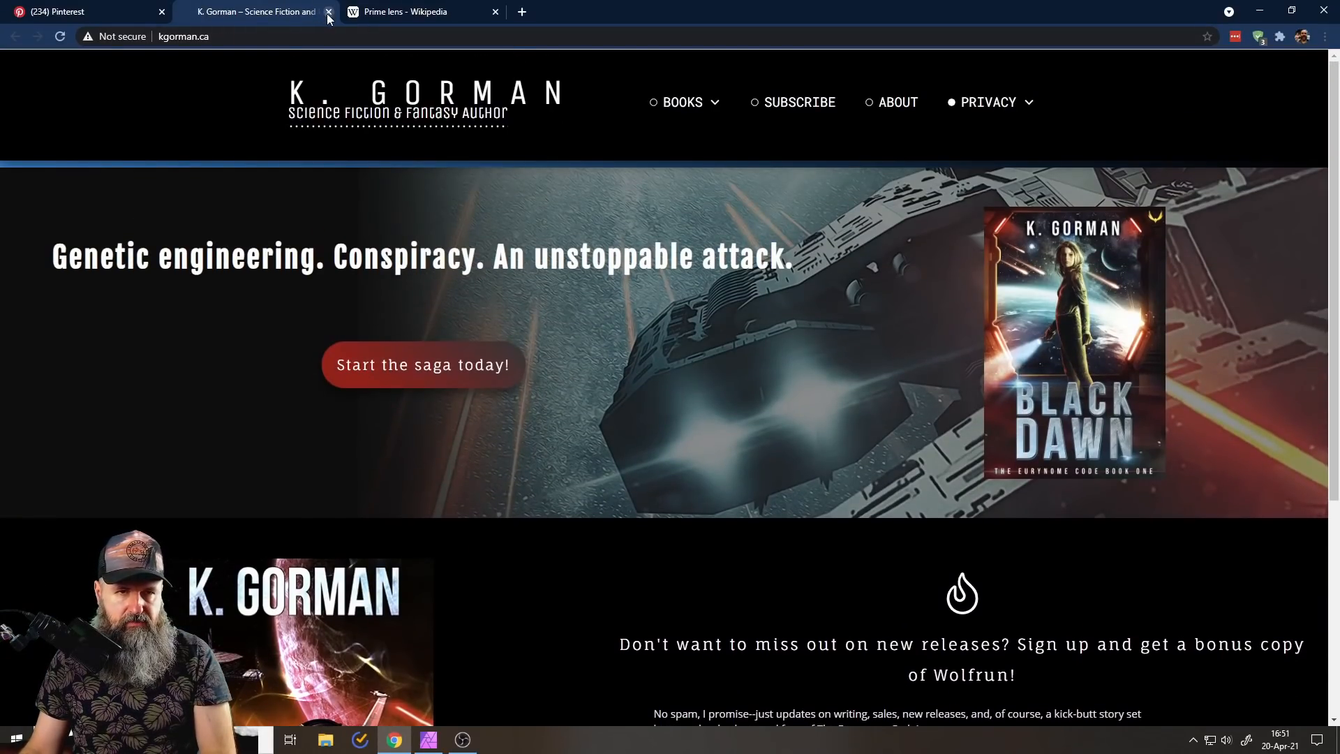
{"action": "left_click", "coordinate": [328, 11]}
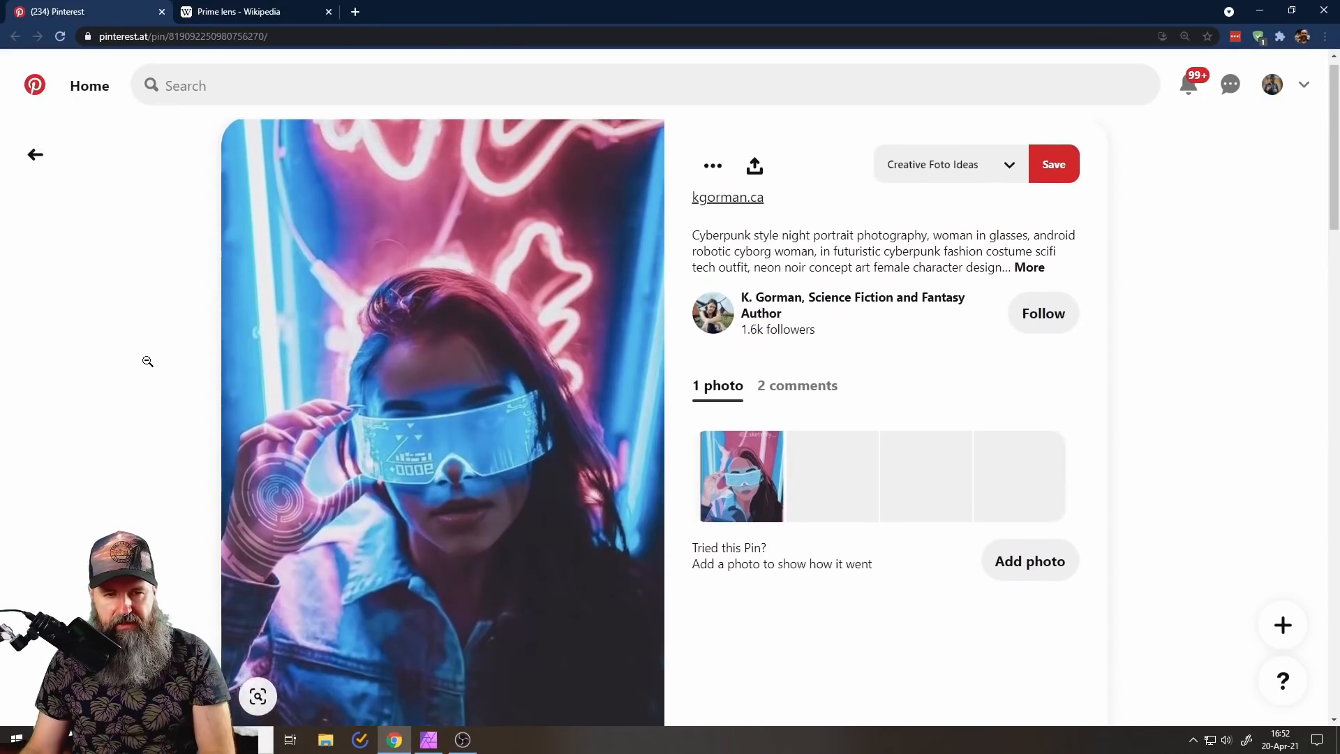
{"action": "scroll", "scroll_direction": "down", "scroll_amount": 3}
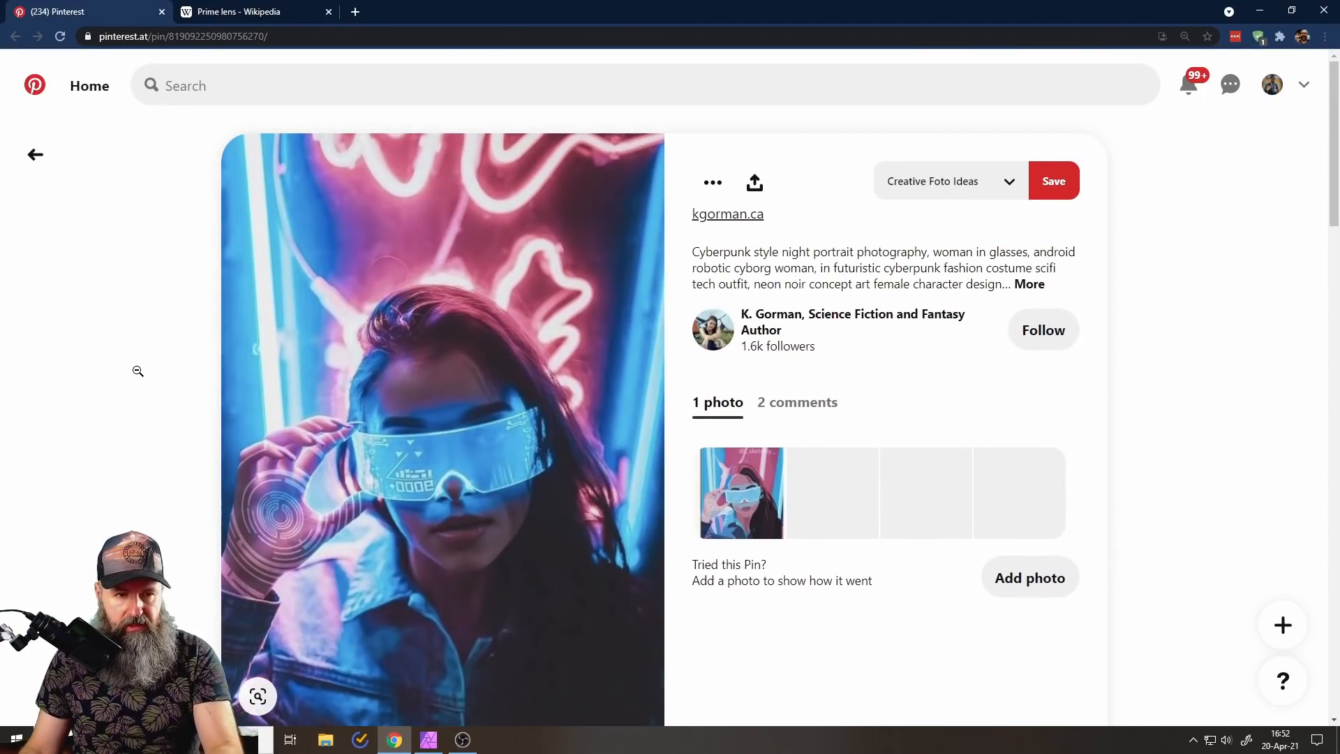
- Return to Affinity Photo and bring the pin screenshot in as a new document via File
{"action": "left_click", "coordinate": [428, 740]}
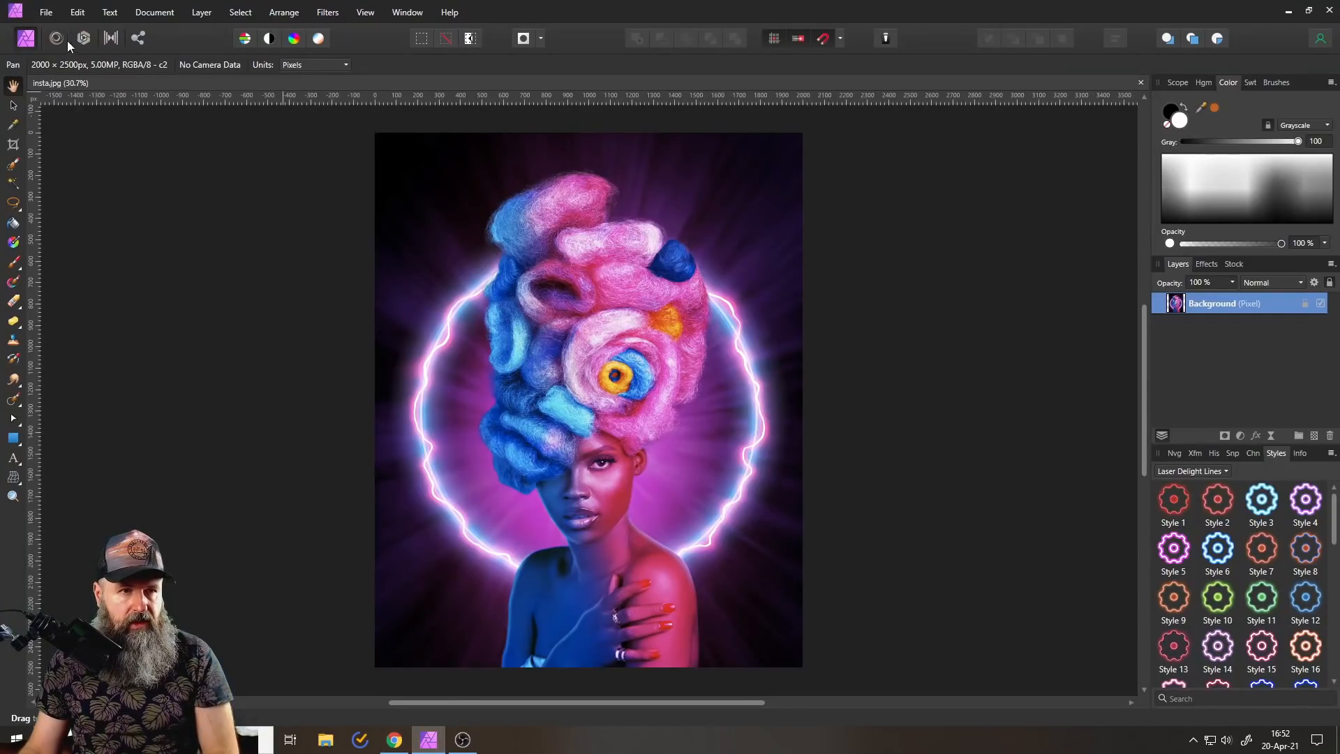
{"action": "left_click", "coordinate": [44, 12]}
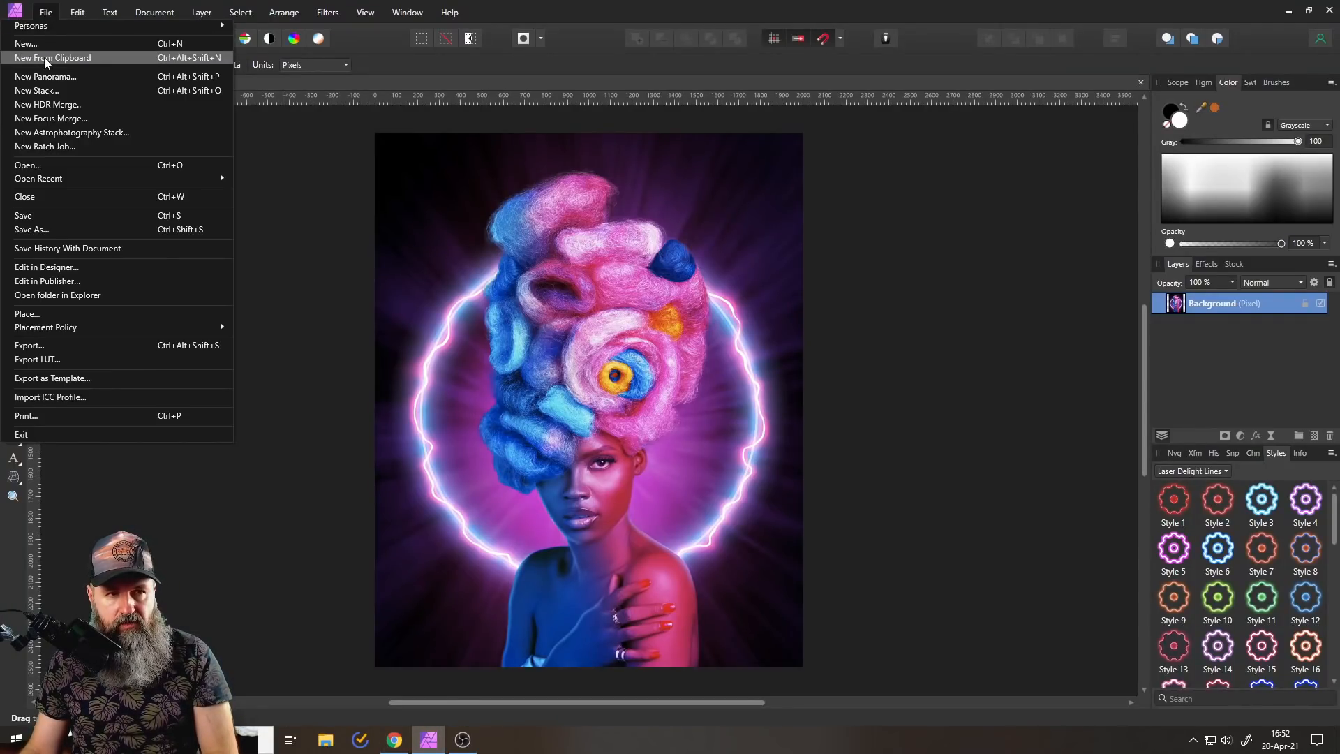
{"action": "left_click", "coordinate": [52, 57]}
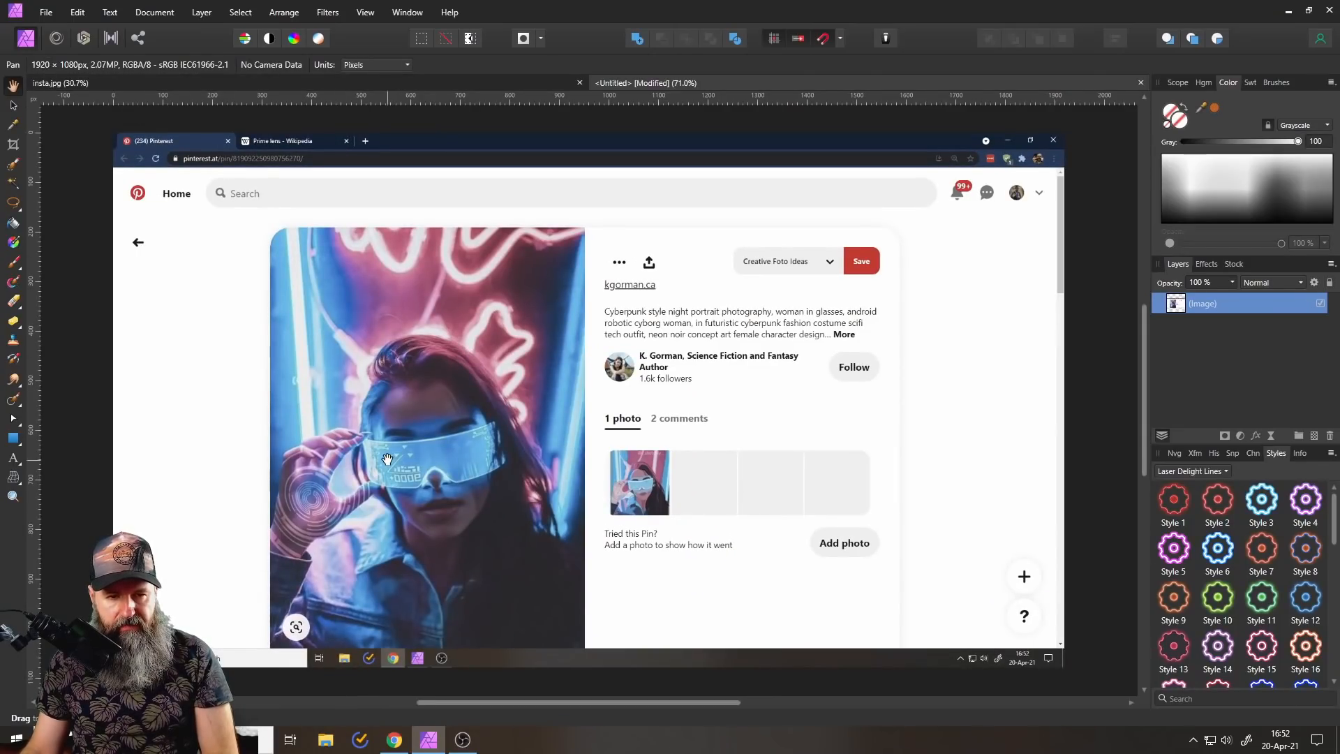
- Crop the screenshot to just the cyberpunk visor portrait and apply it
{"action": "left_click", "coordinate": [12, 124]}
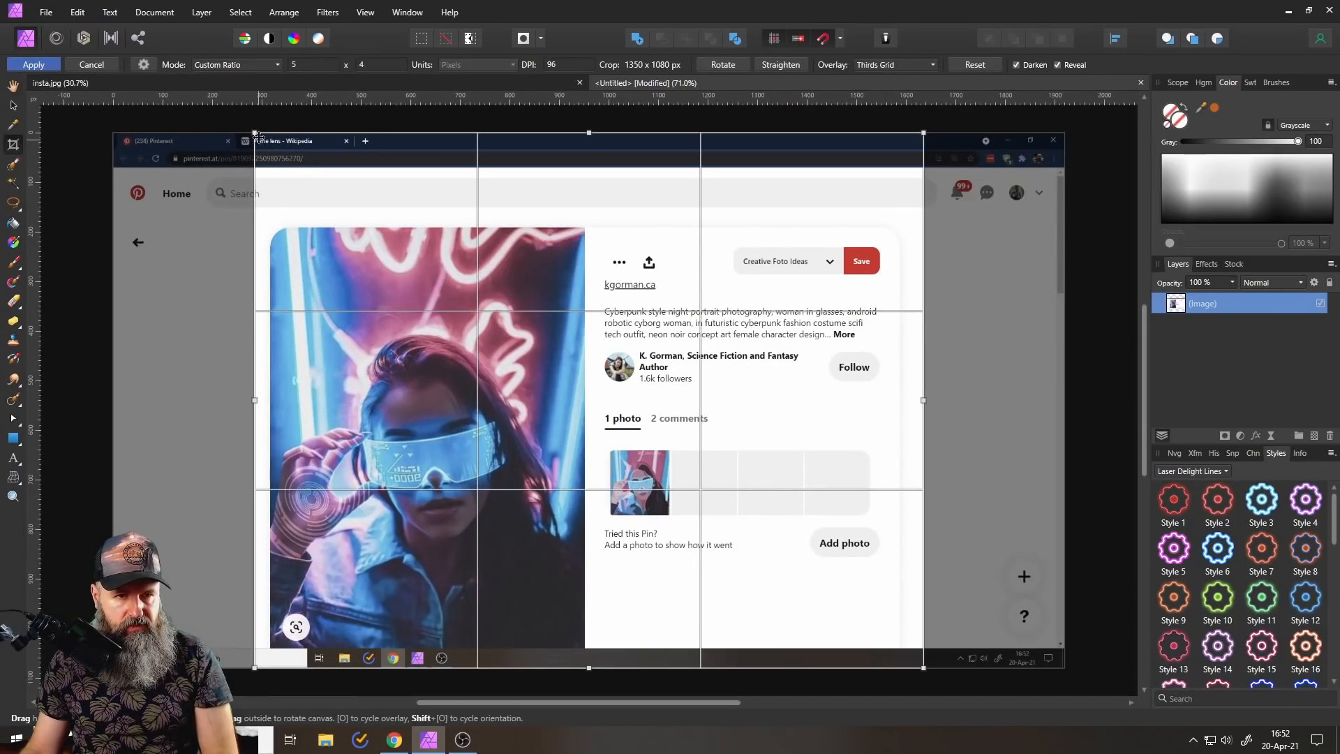
{"action": "left_click", "coordinate": [33, 65]}
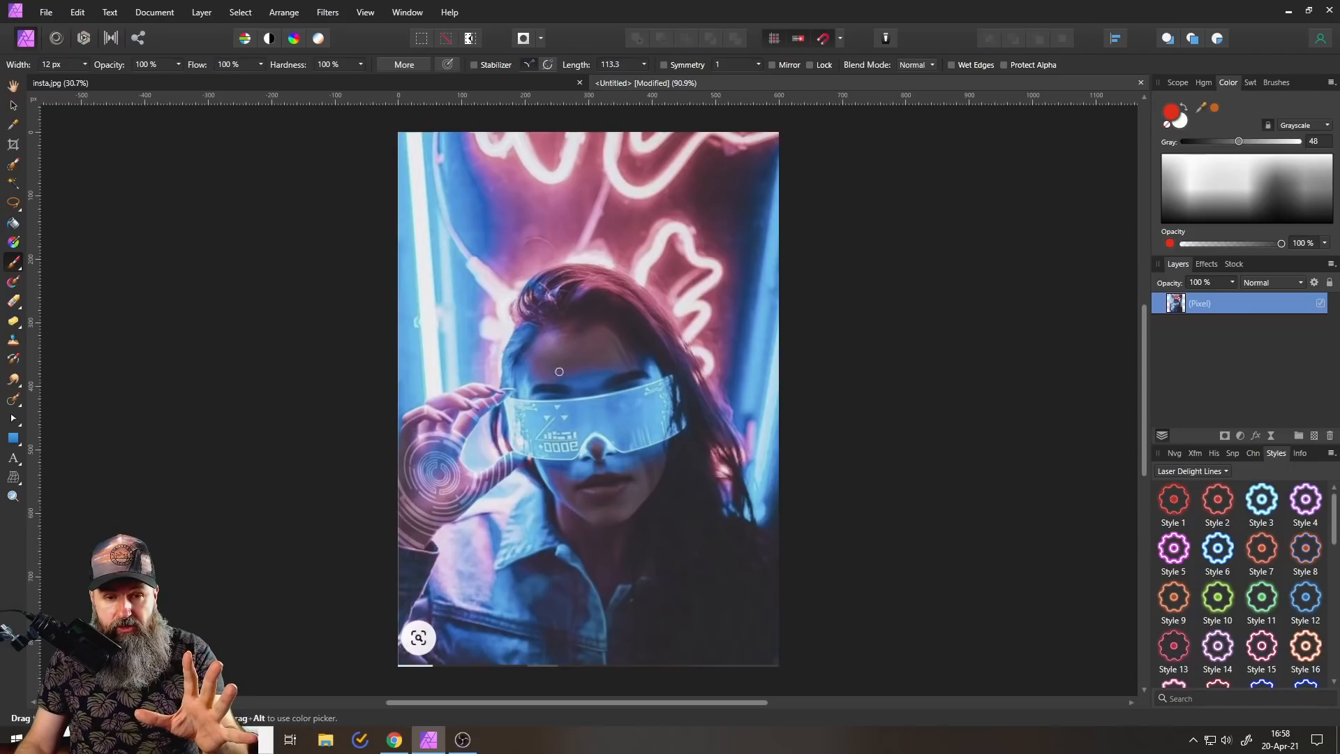
{"action": "mouse_move", "coordinate": [840, 222]}
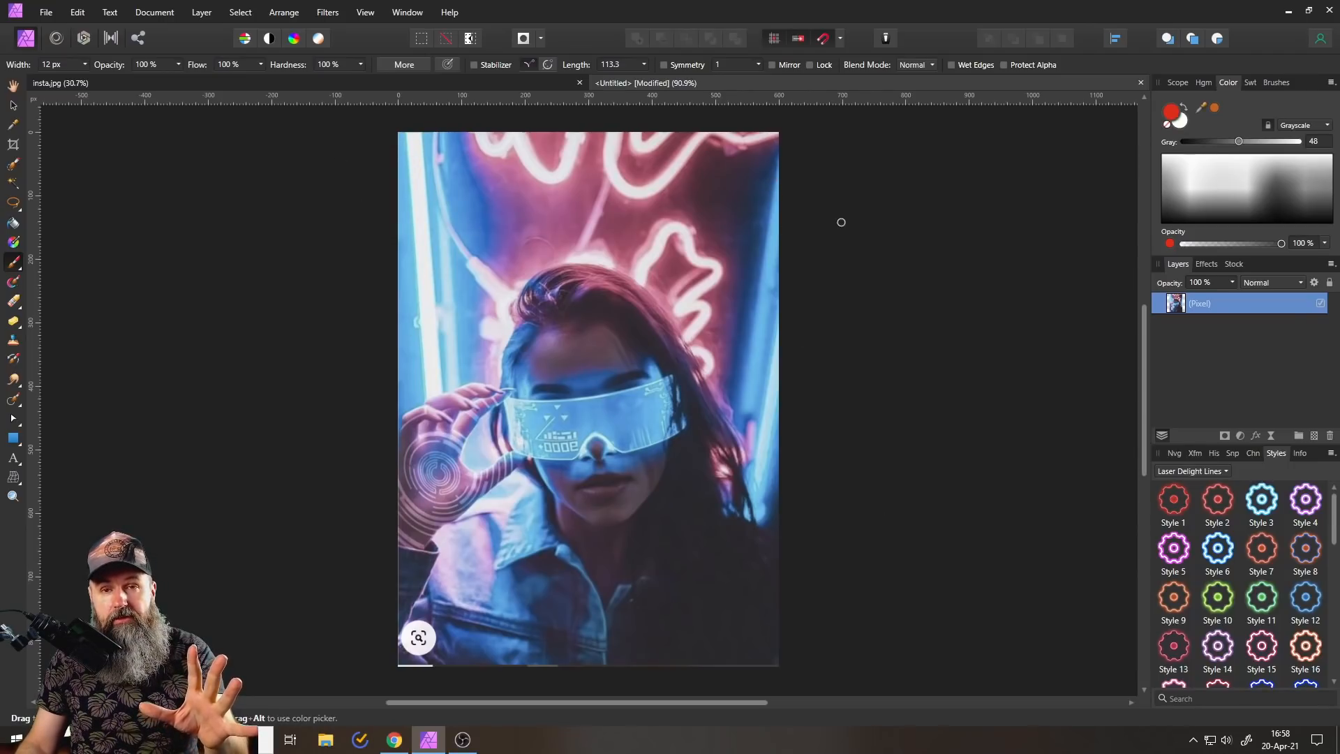
{"action": "mouse_move", "coordinate": [946, 543]}
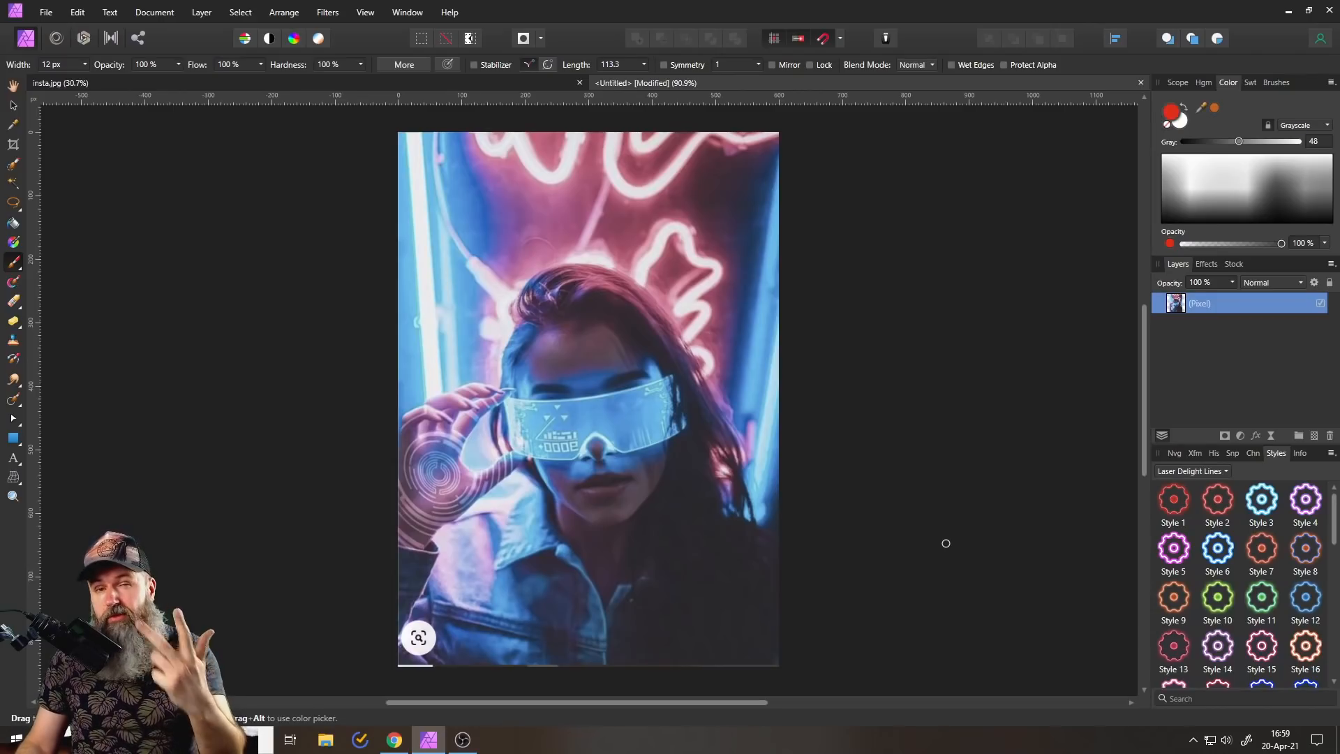
{"action": "mouse_move", "coordinate": [873, 626]}
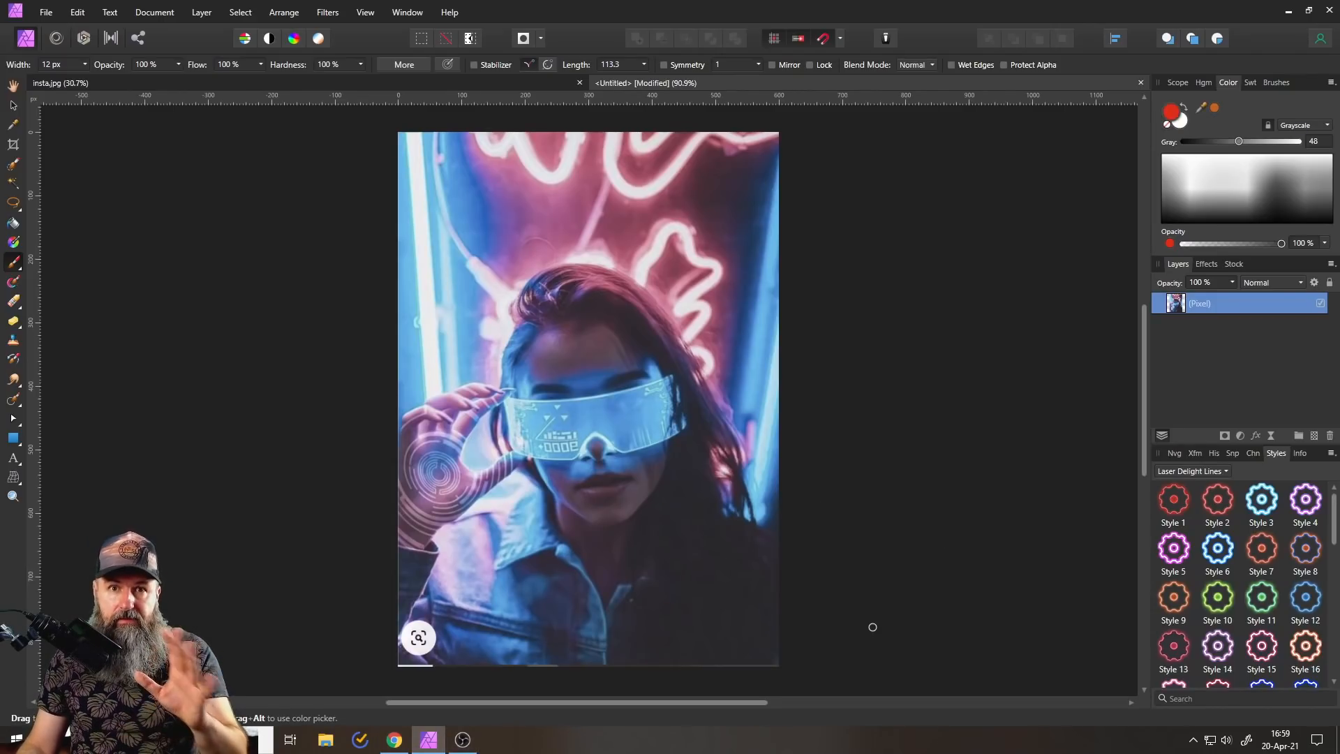
{"action": "left_click", "coordinate": [392, 740]}
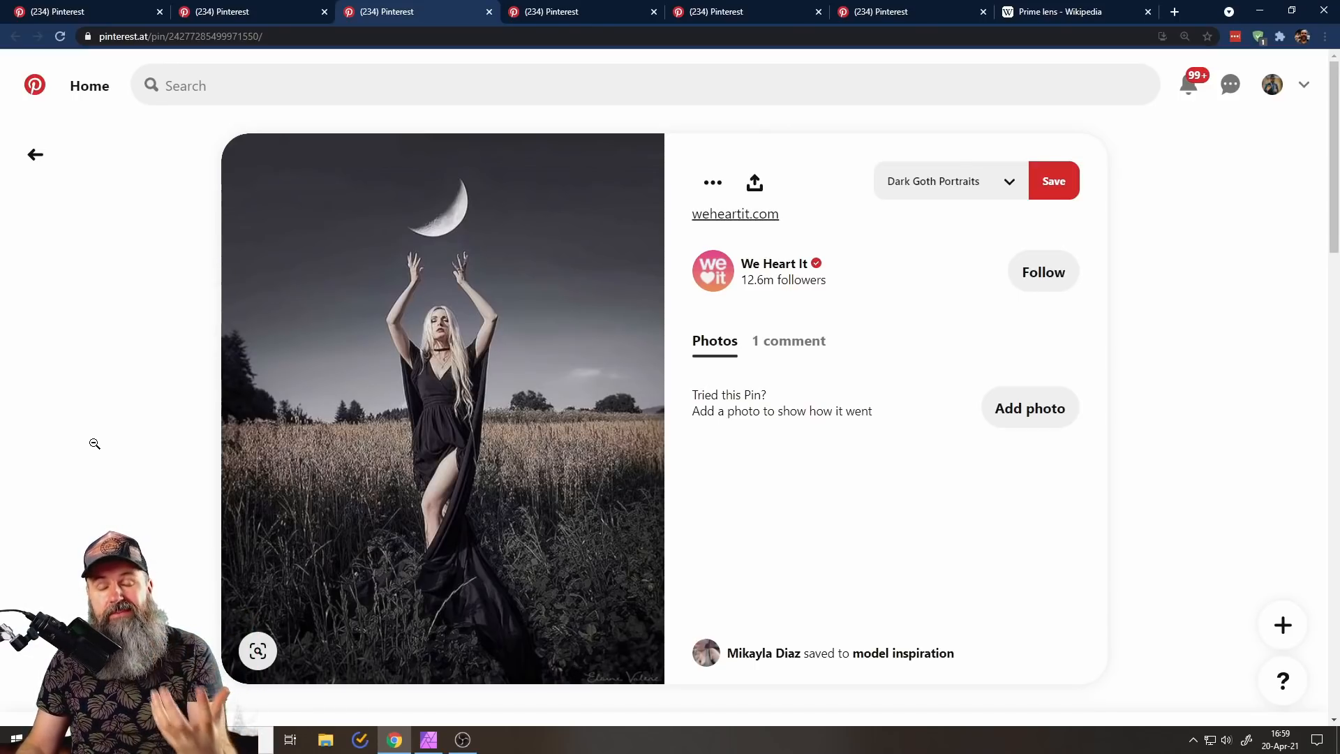
- Step through the Pinterest tabs to the red-haired autumn leaves portrait pin
{"action": "left_click", "coordinate": [580, 12]}
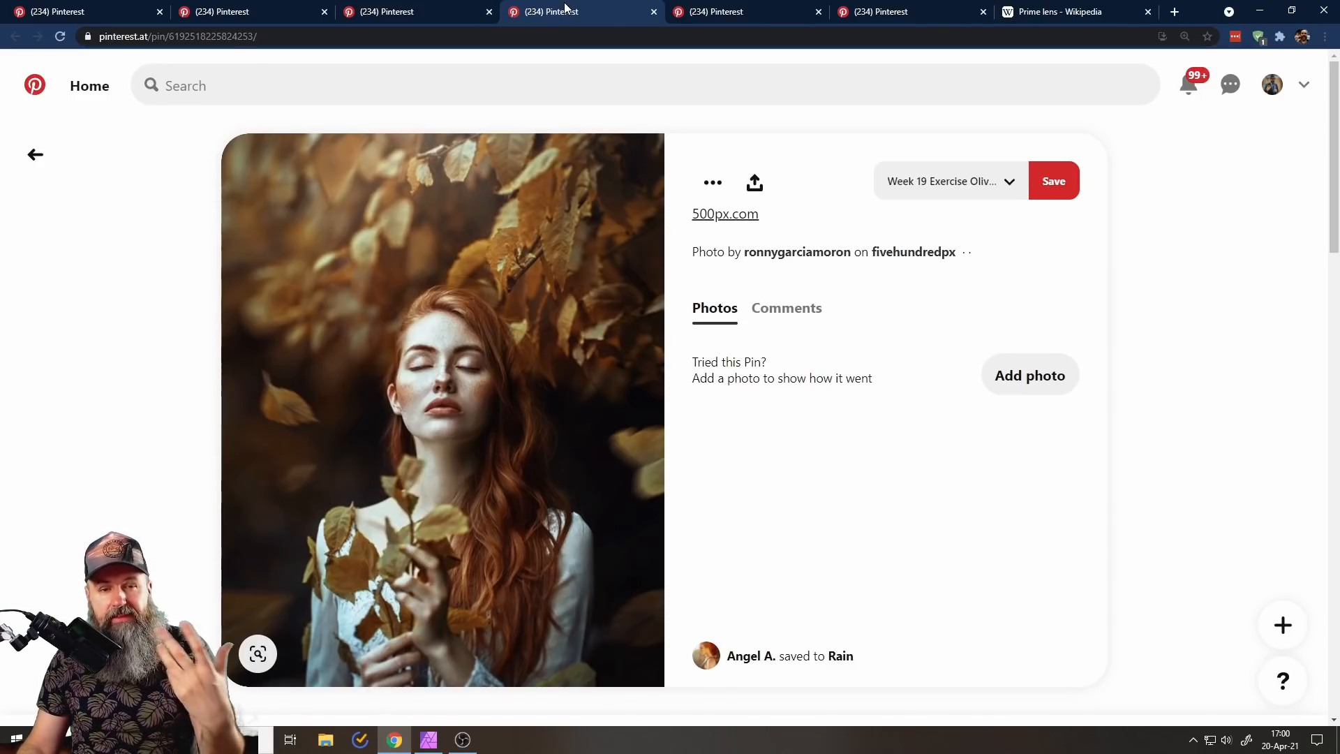
{"action": "left_click", "coordinate": [744, 12]}
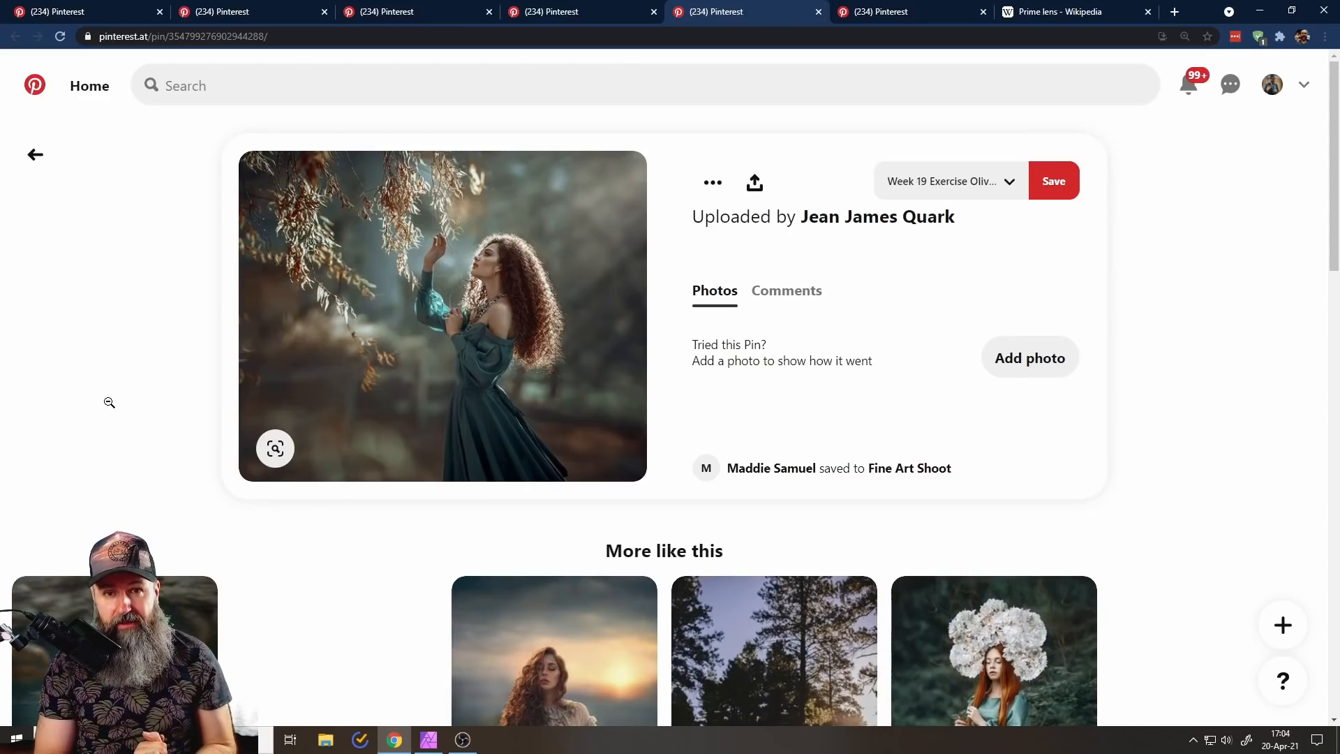
- Return to the cropped cyberpunk portrait in Affinity Photo for annotating
{"action": "left_click", "coordinate": [427, 740]}
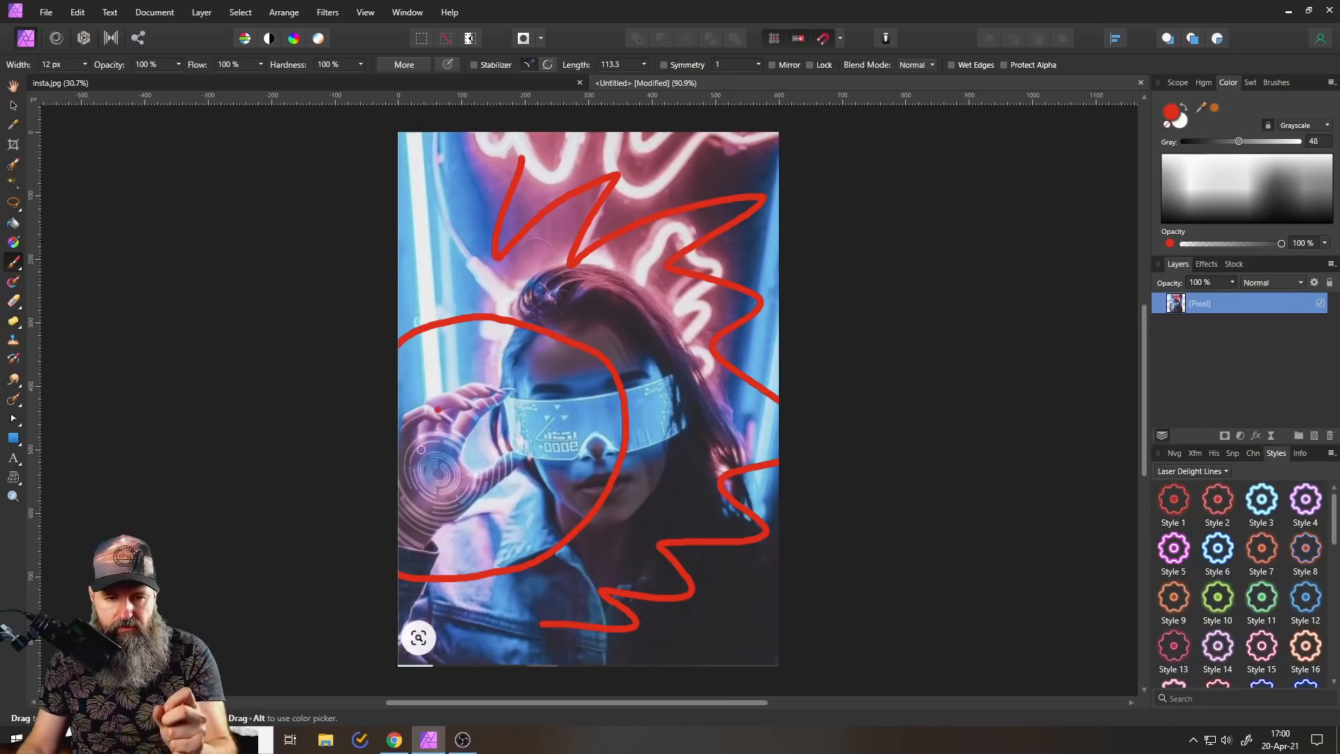
{"action": "mouse_move", "coordinate": [550, 190]}
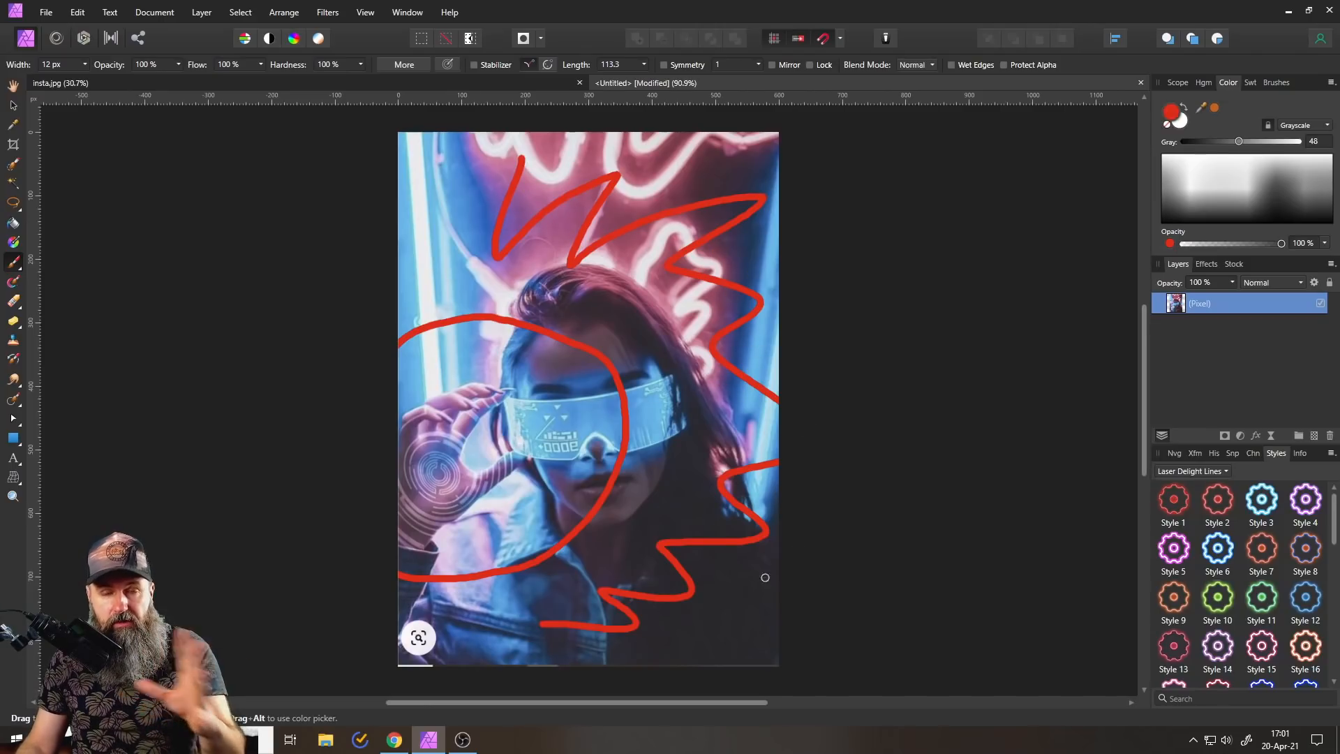
{"action": "mouse_move", "coordinate": [736, 553]}
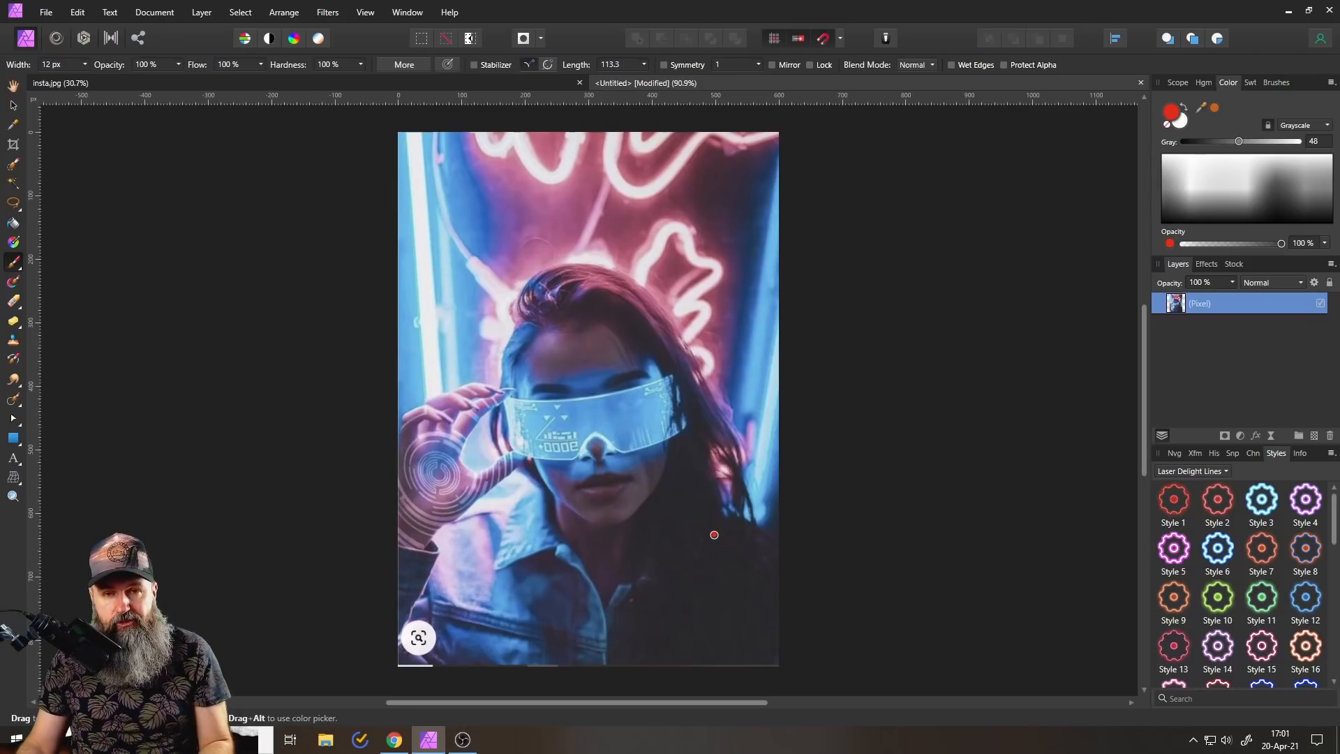
{"action": "mouse_move", "coordinate": [891, 402]}
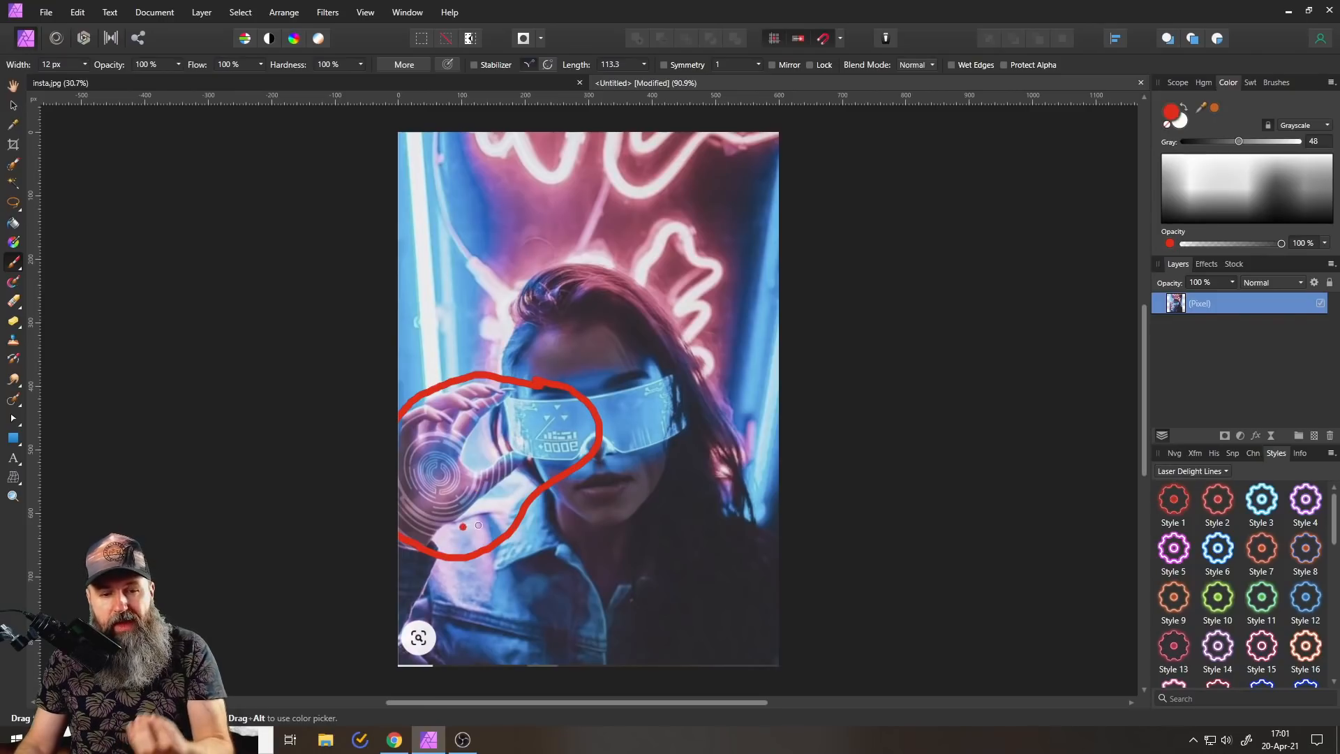
{"action": "mouse_move", "coordinate": [933, 434]}
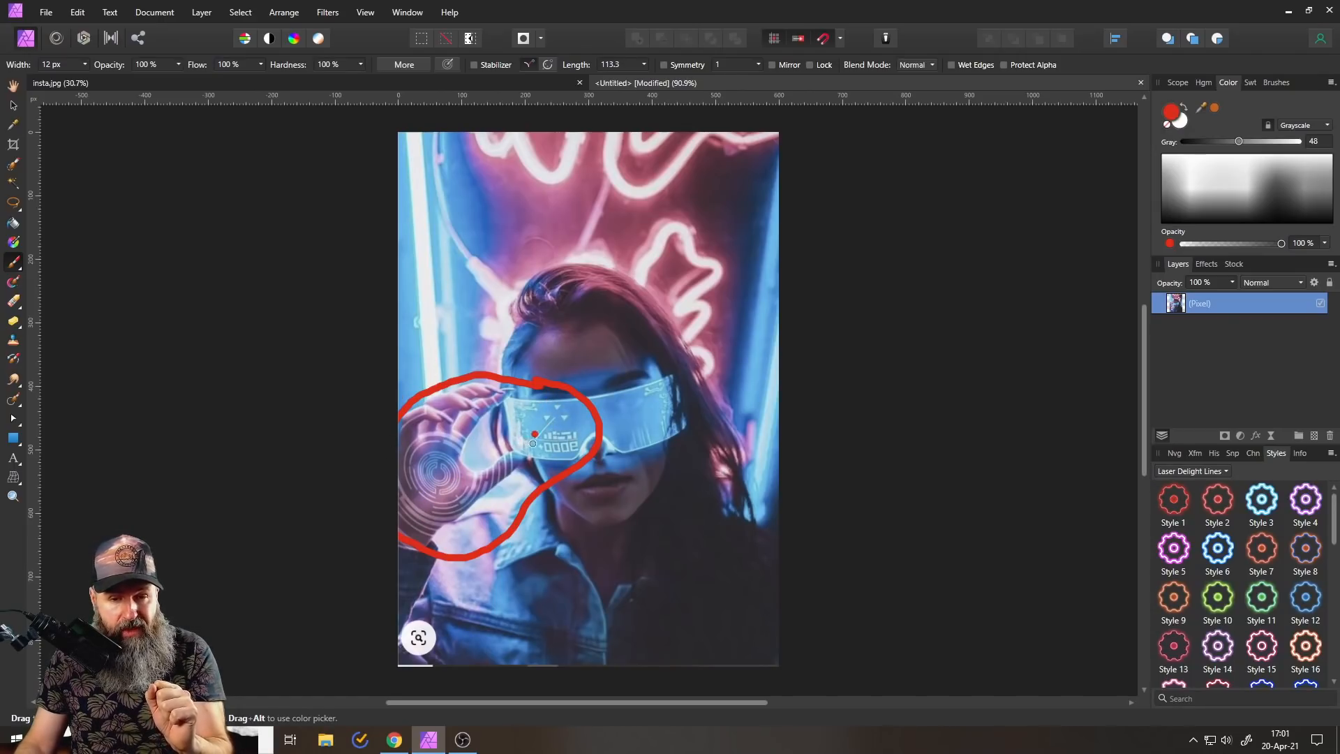
{"action": "mouse_move", "coordinate": [838, 439]}
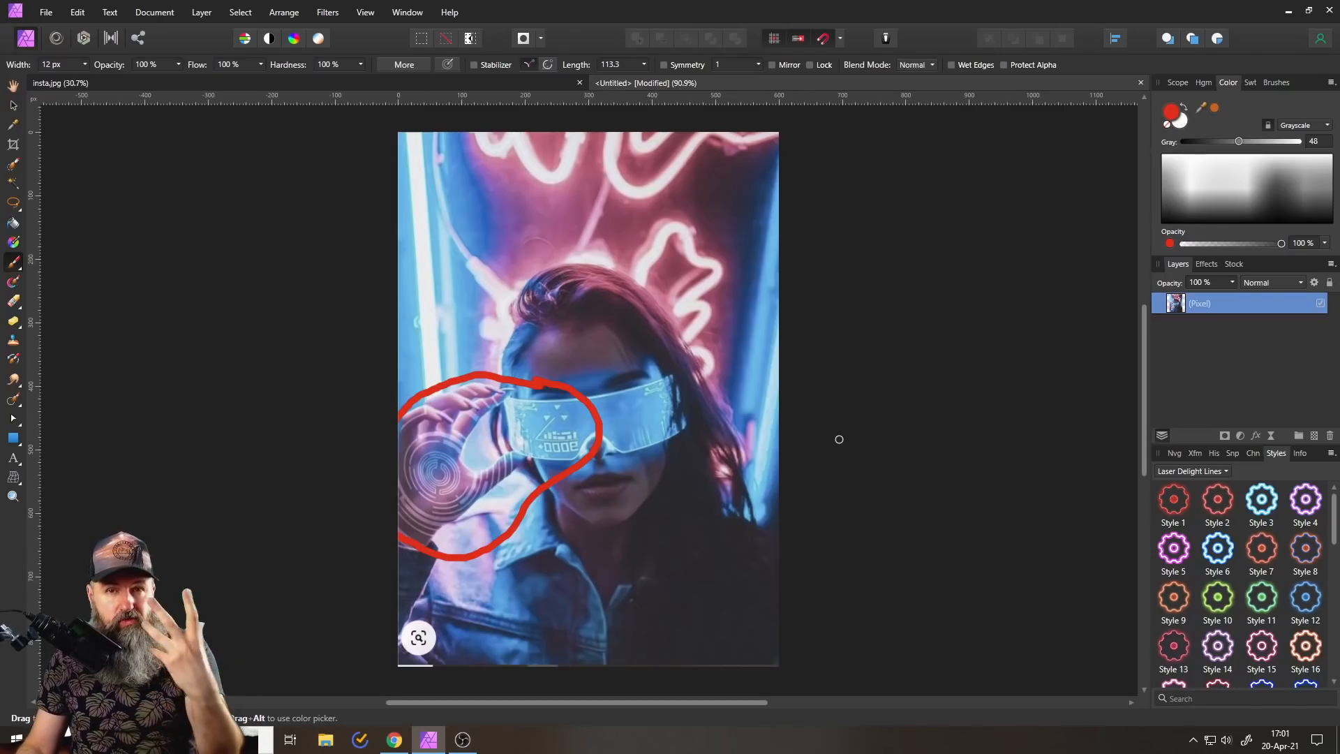
{"action": "mouse_move", "coordinate": [387, 181]}
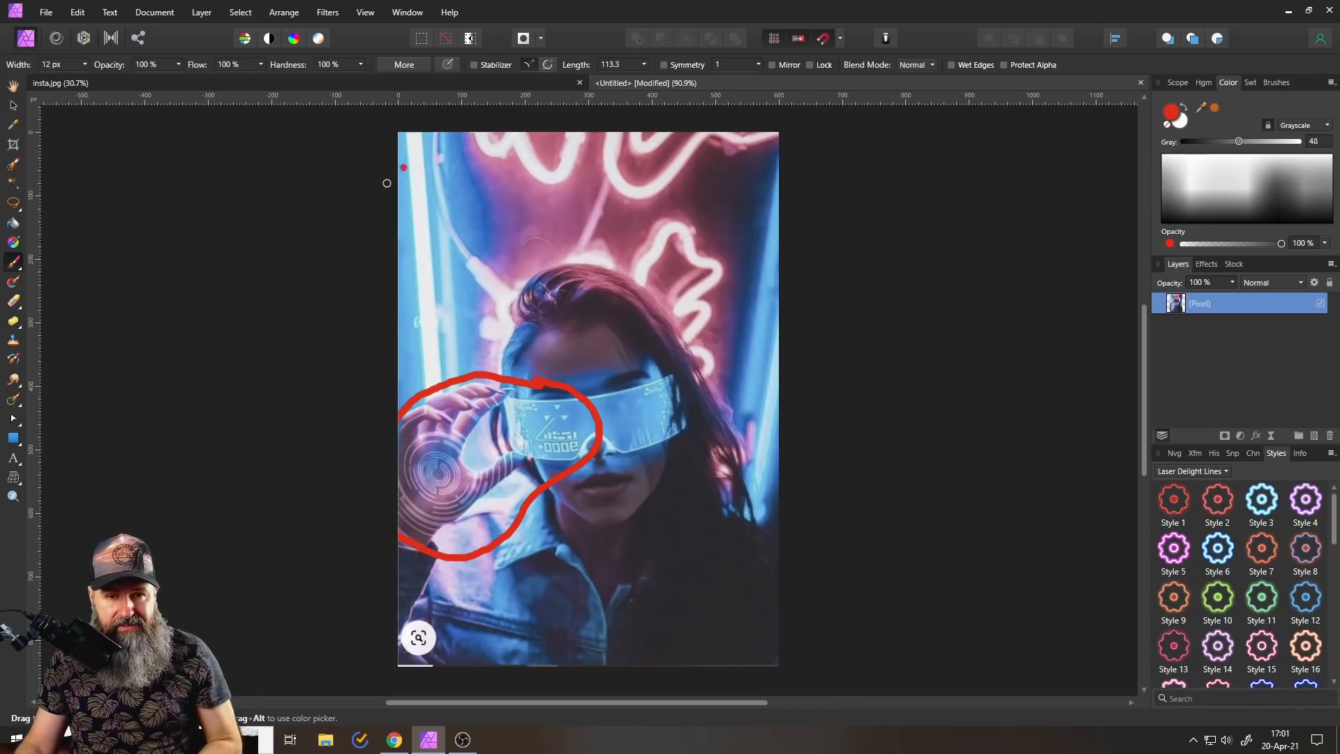
{"action": "mouse_move", "coordinate": [853, 325]}
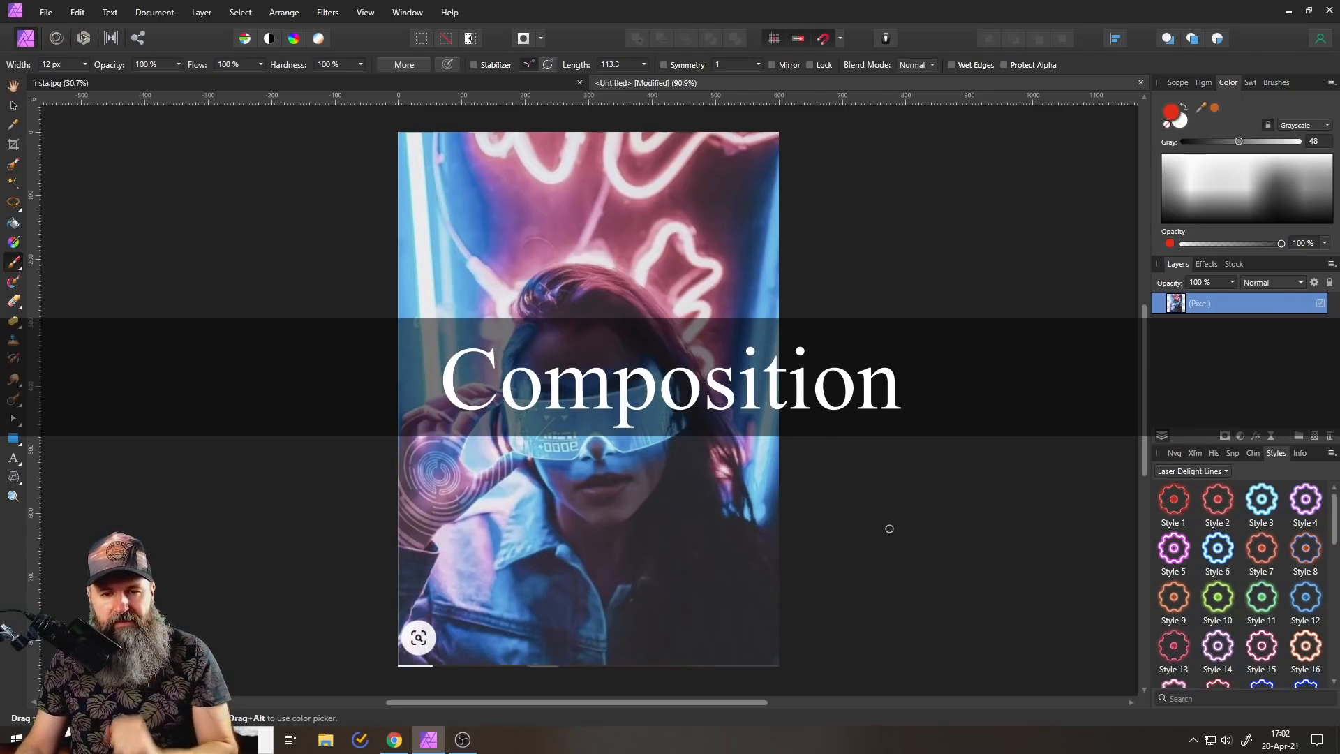
{"action": "mouse_move", "coordinate": [588, 593]}
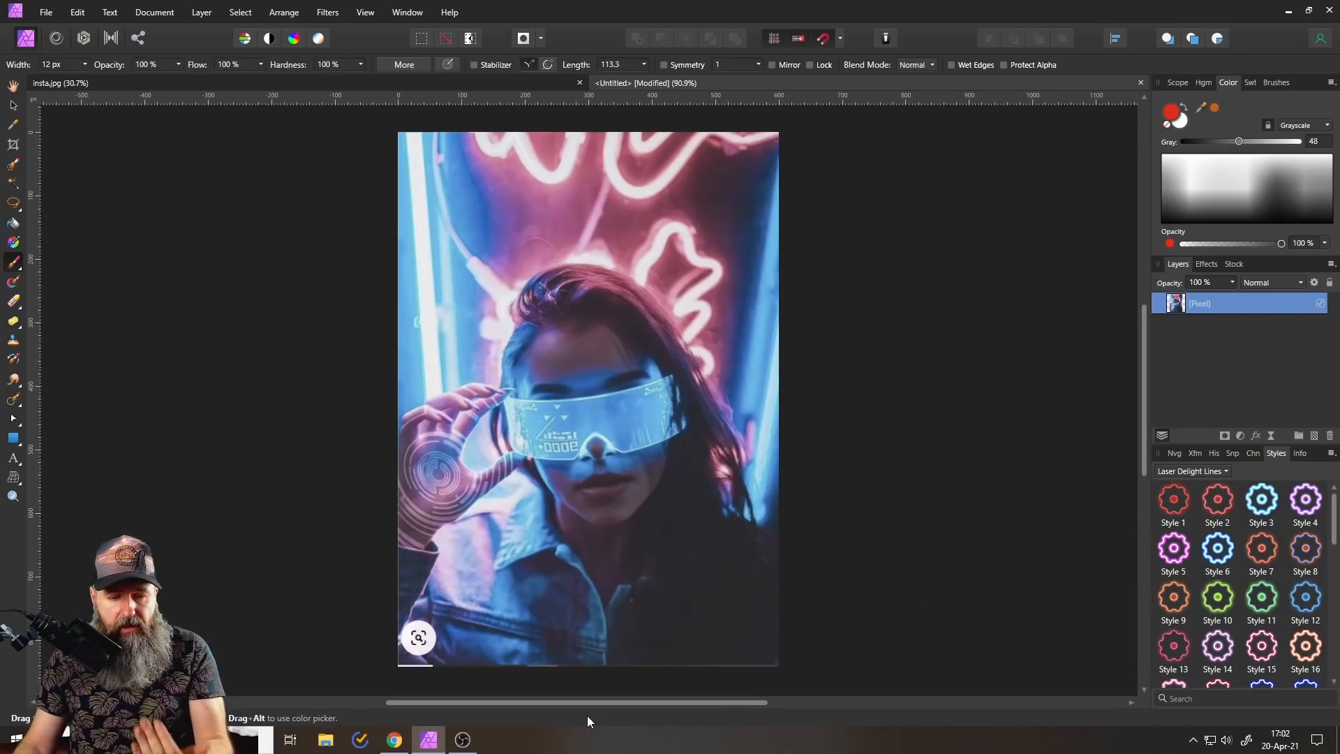
- Switch to Chrome and show the 'Prime lens – Wikipedia' article tab
{"action": "left_click", "coordinate": [392, 740]}
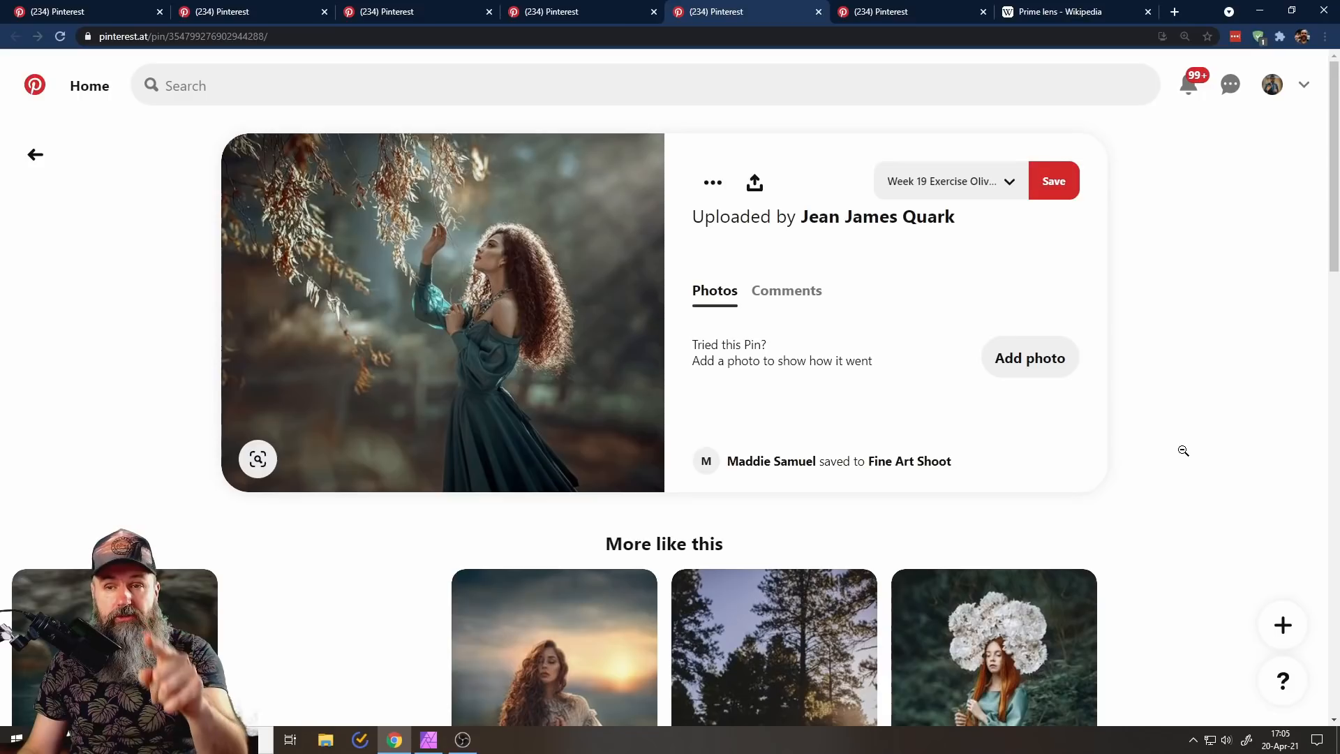
{"action": "left_click", "coordinate": [1062, 13]}
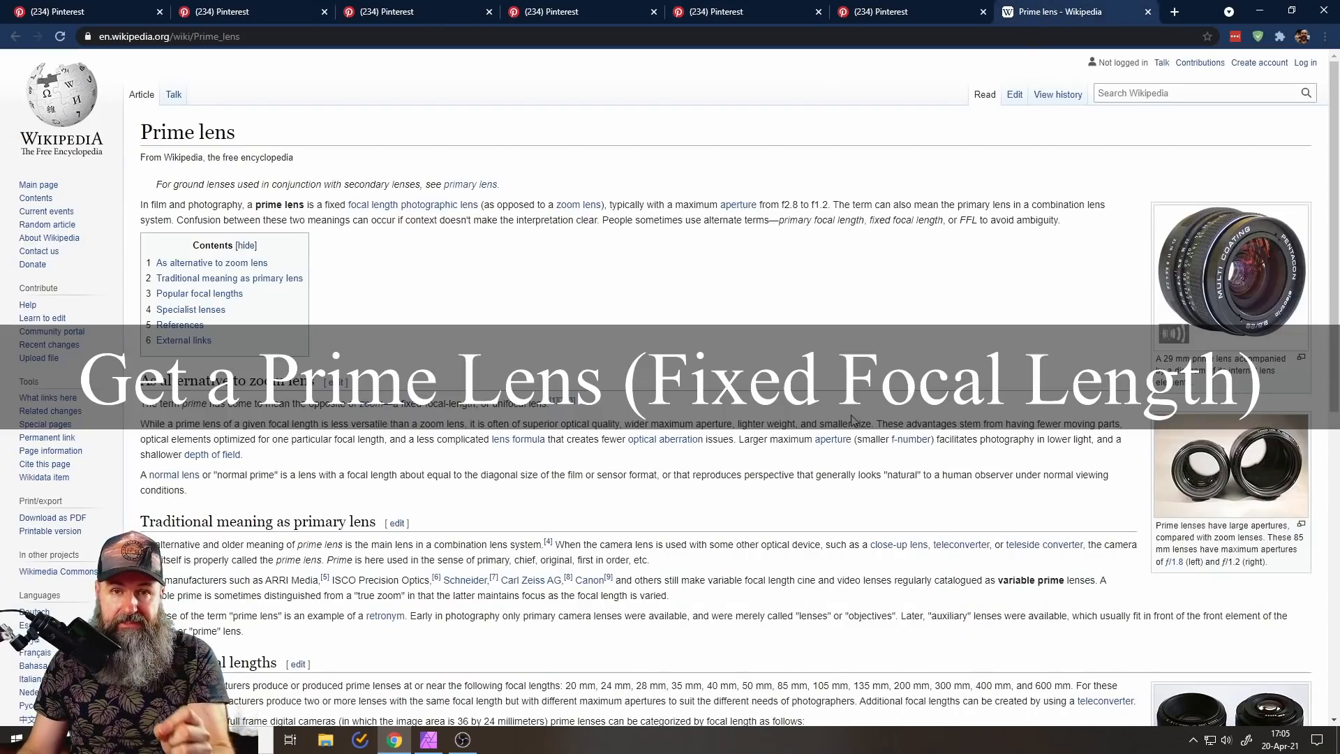